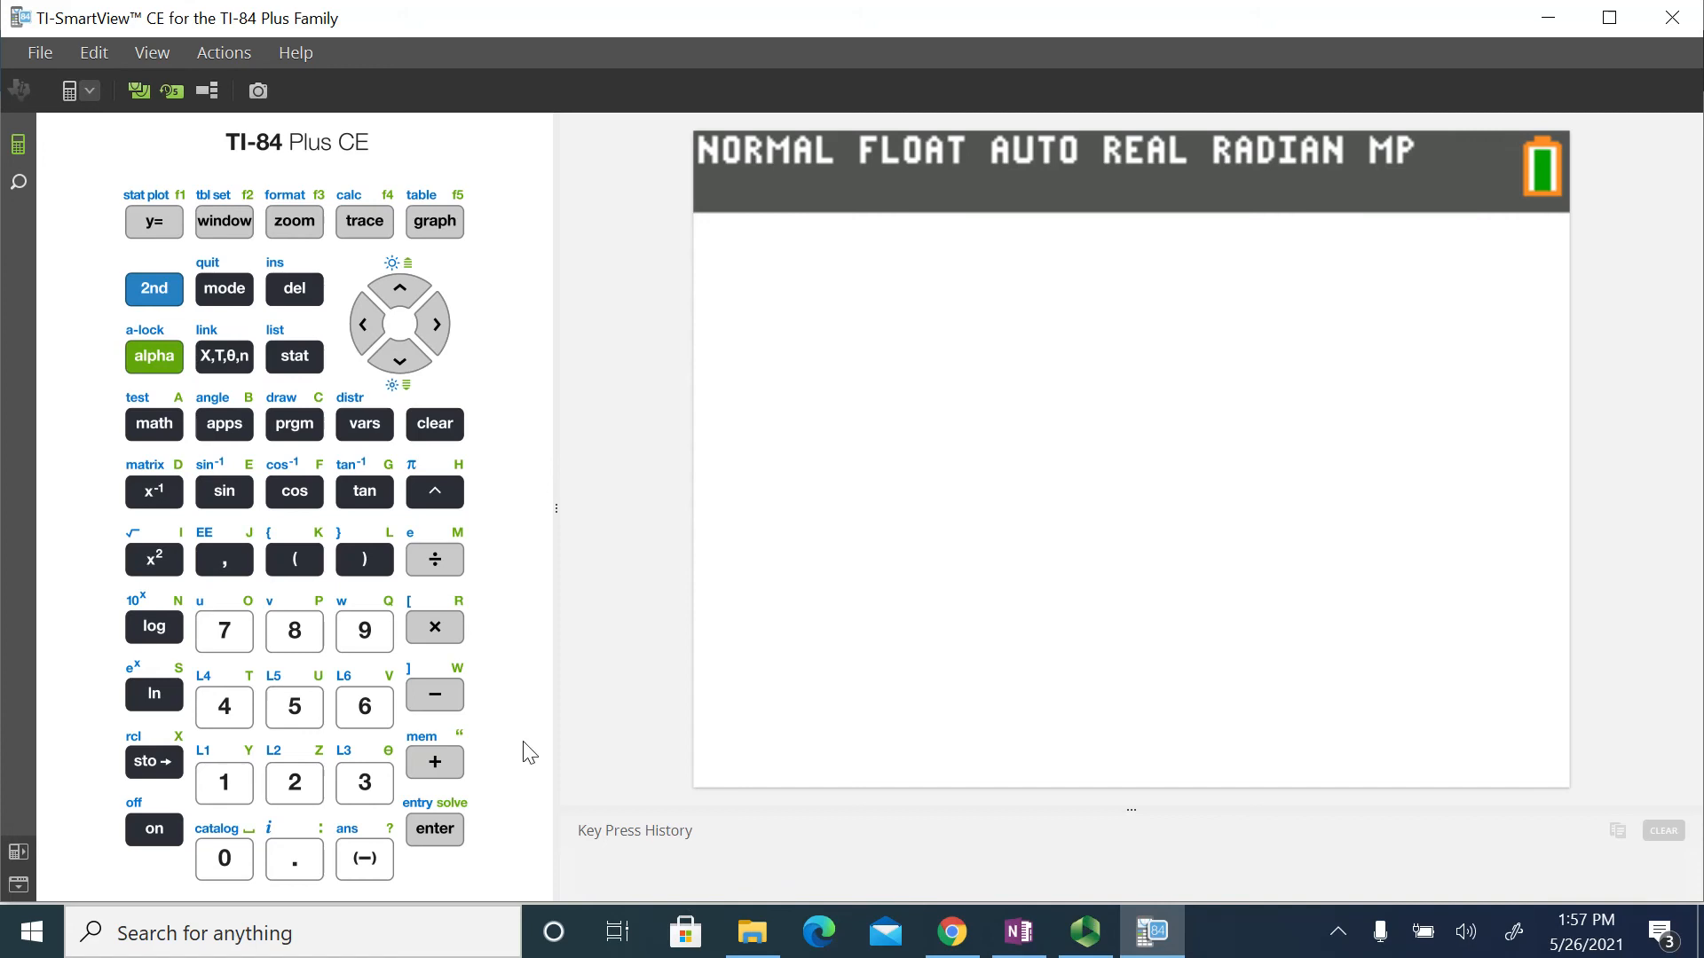
# Use STAT then 1:Edit… to show the data stored in lists L1 through L4
pyautogui.click(294, 357)
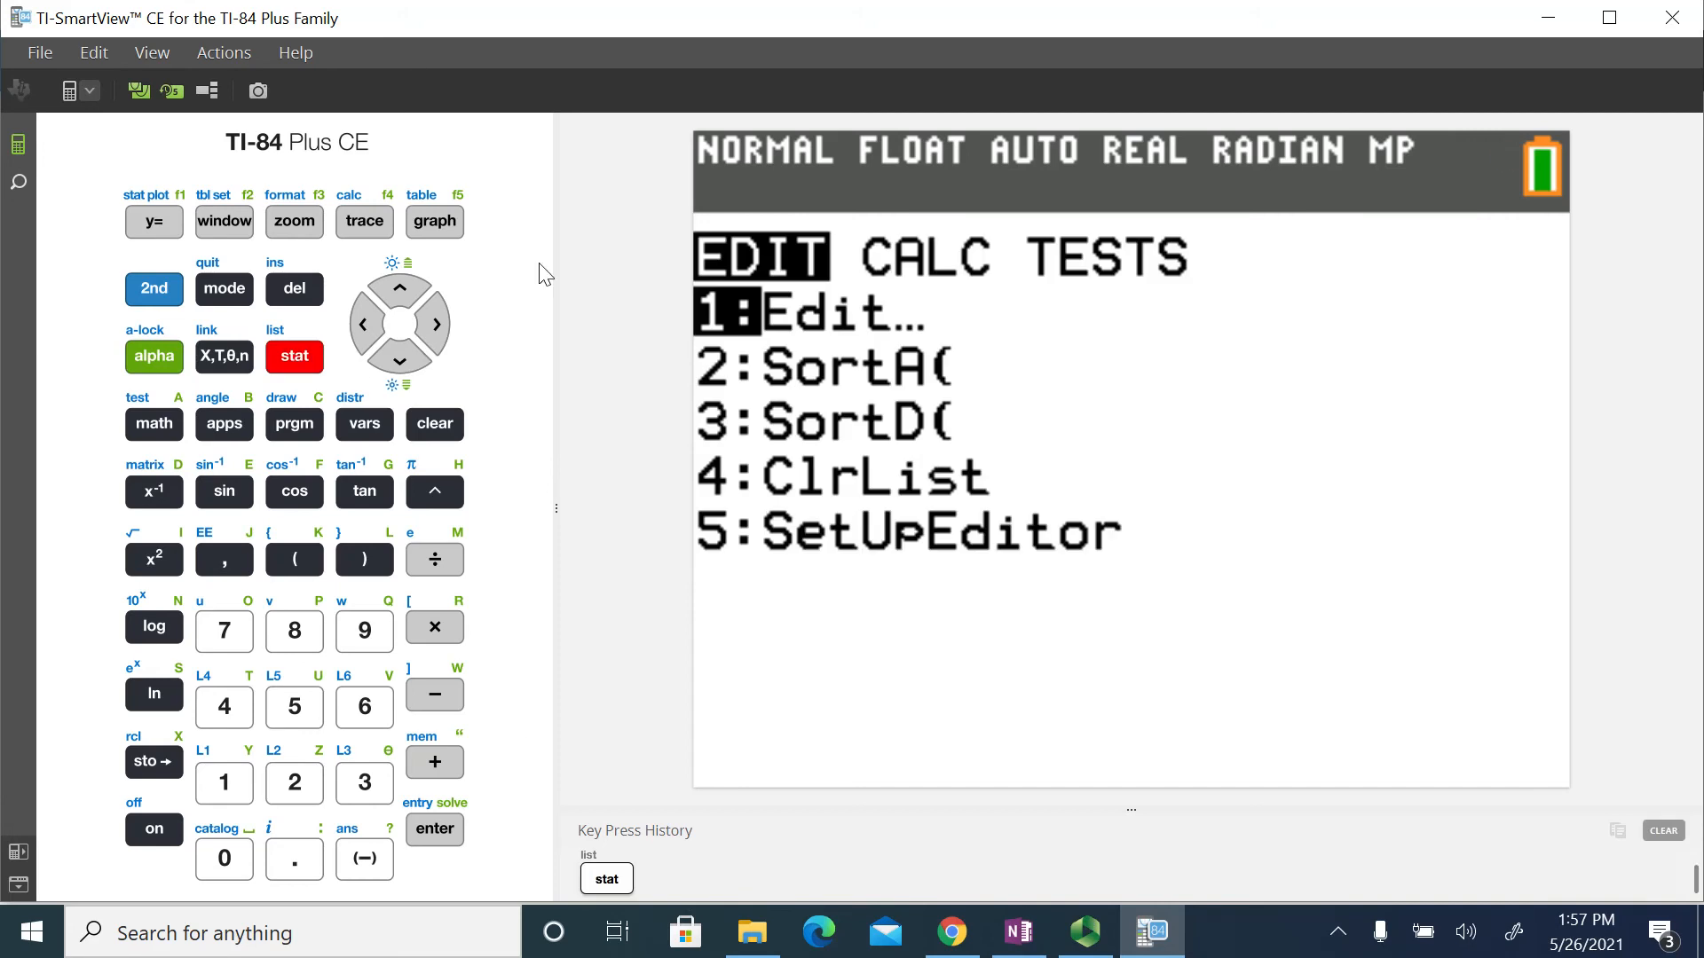
pyautogui.moveTo(813, 334)
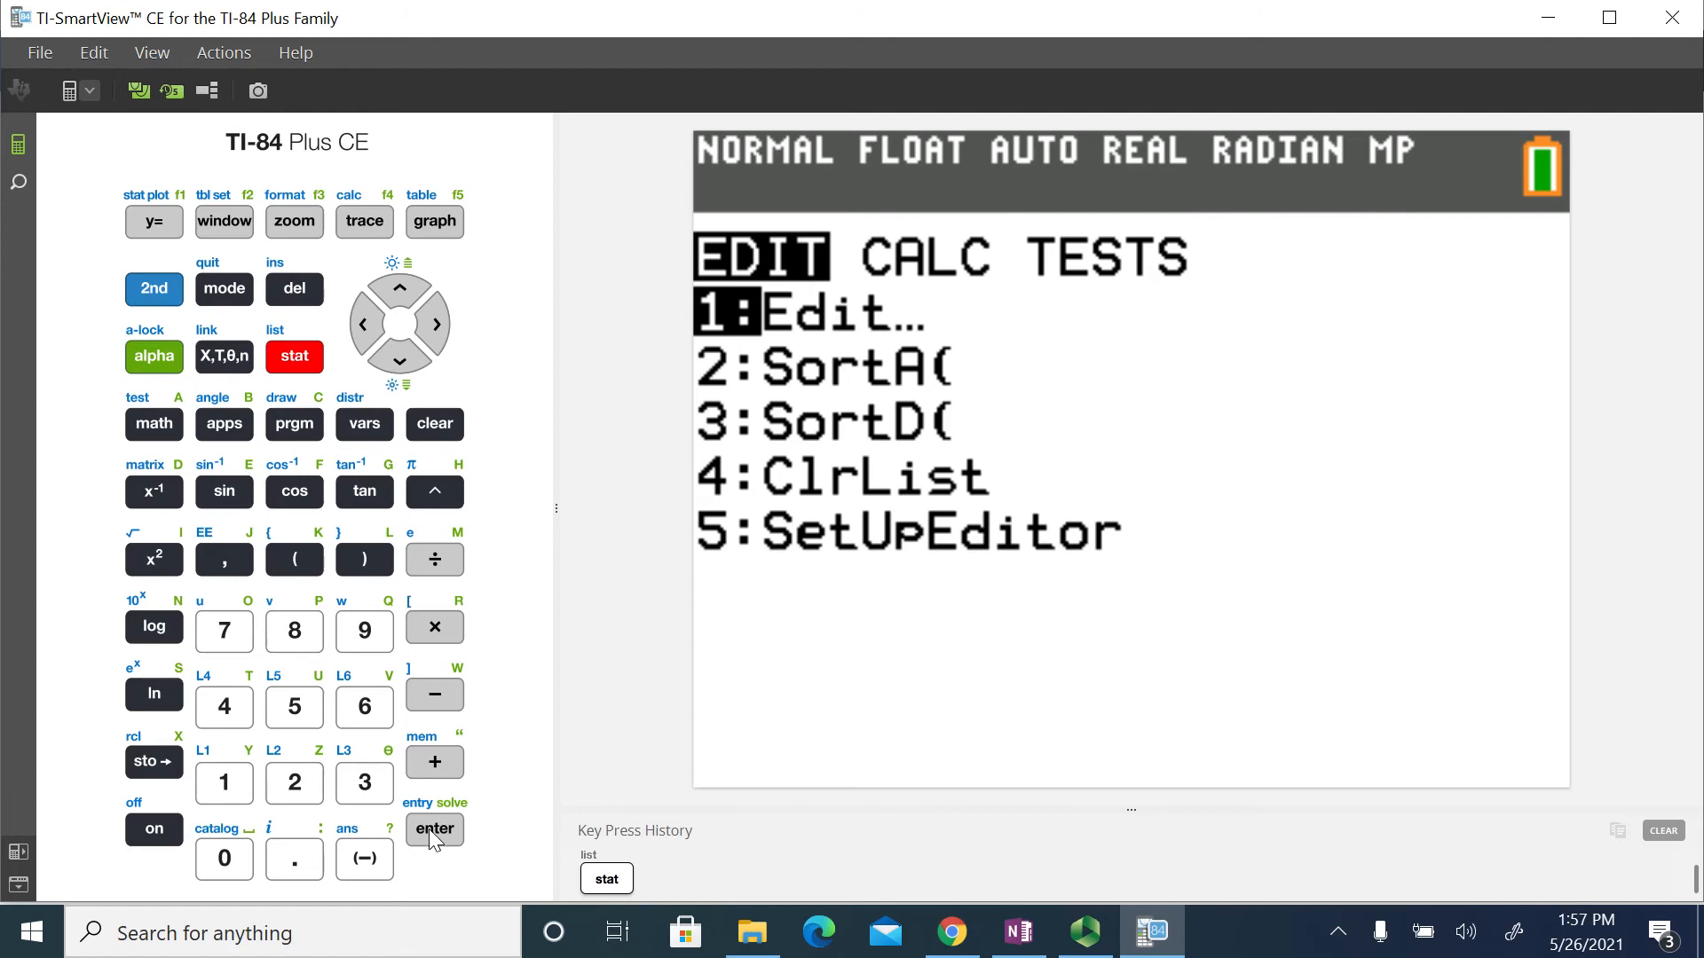
pyautogui.click(434, 829)
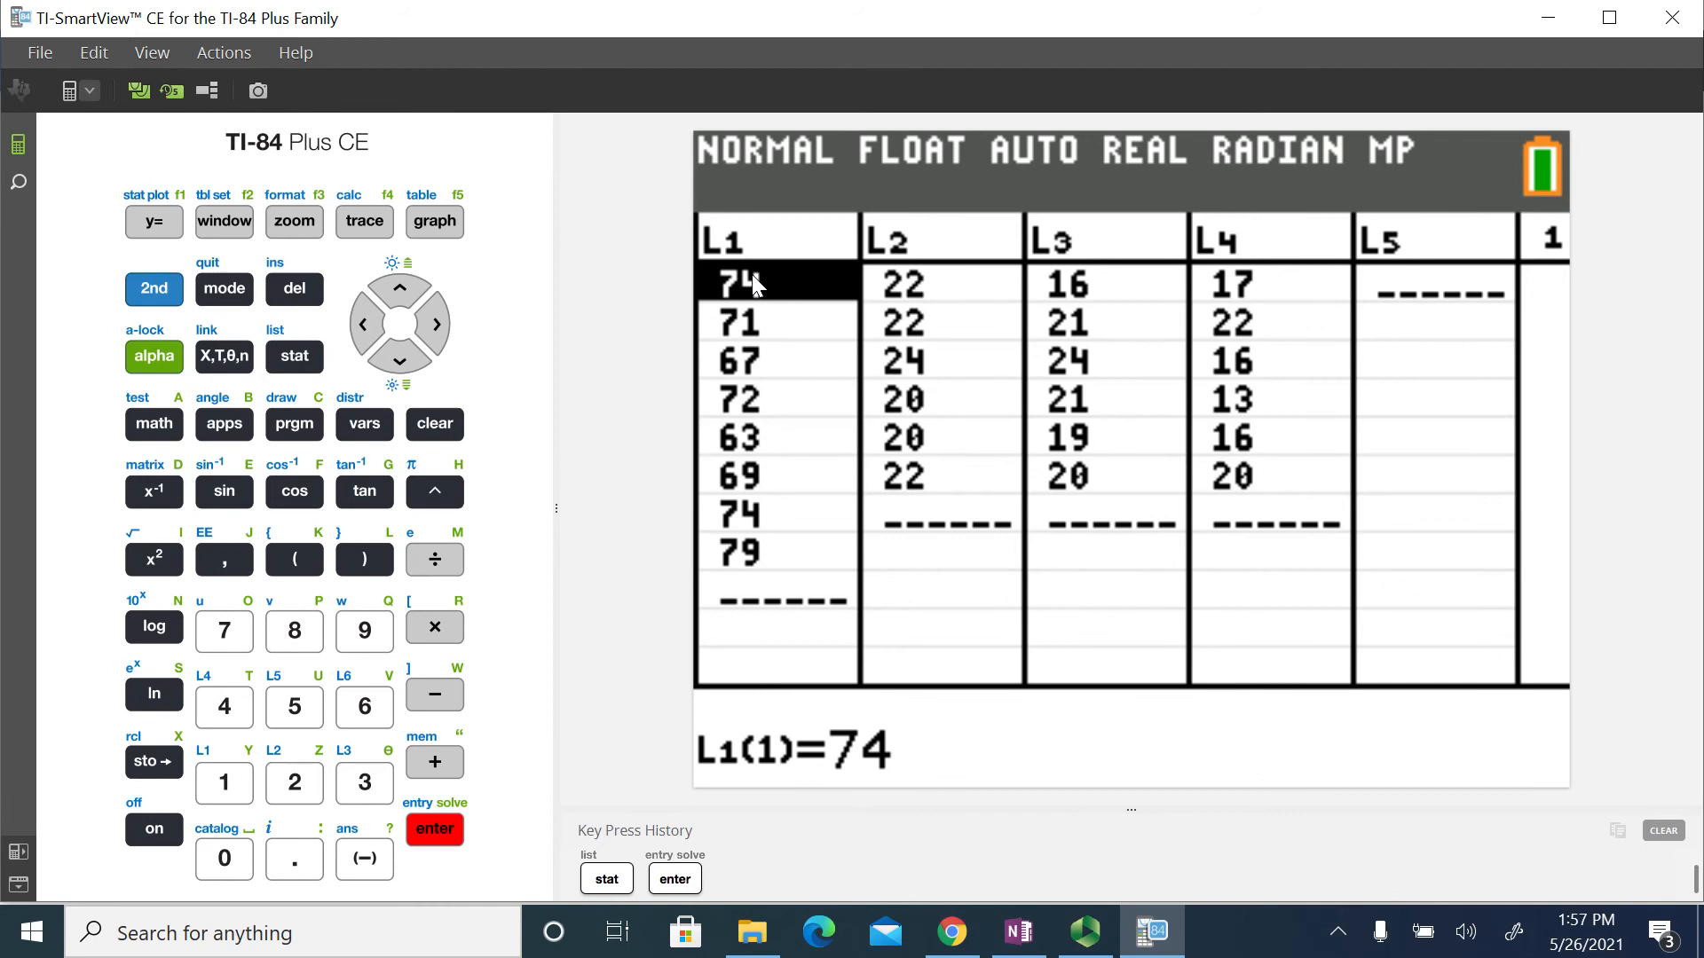
pyautogui.moveTo(319, 427)
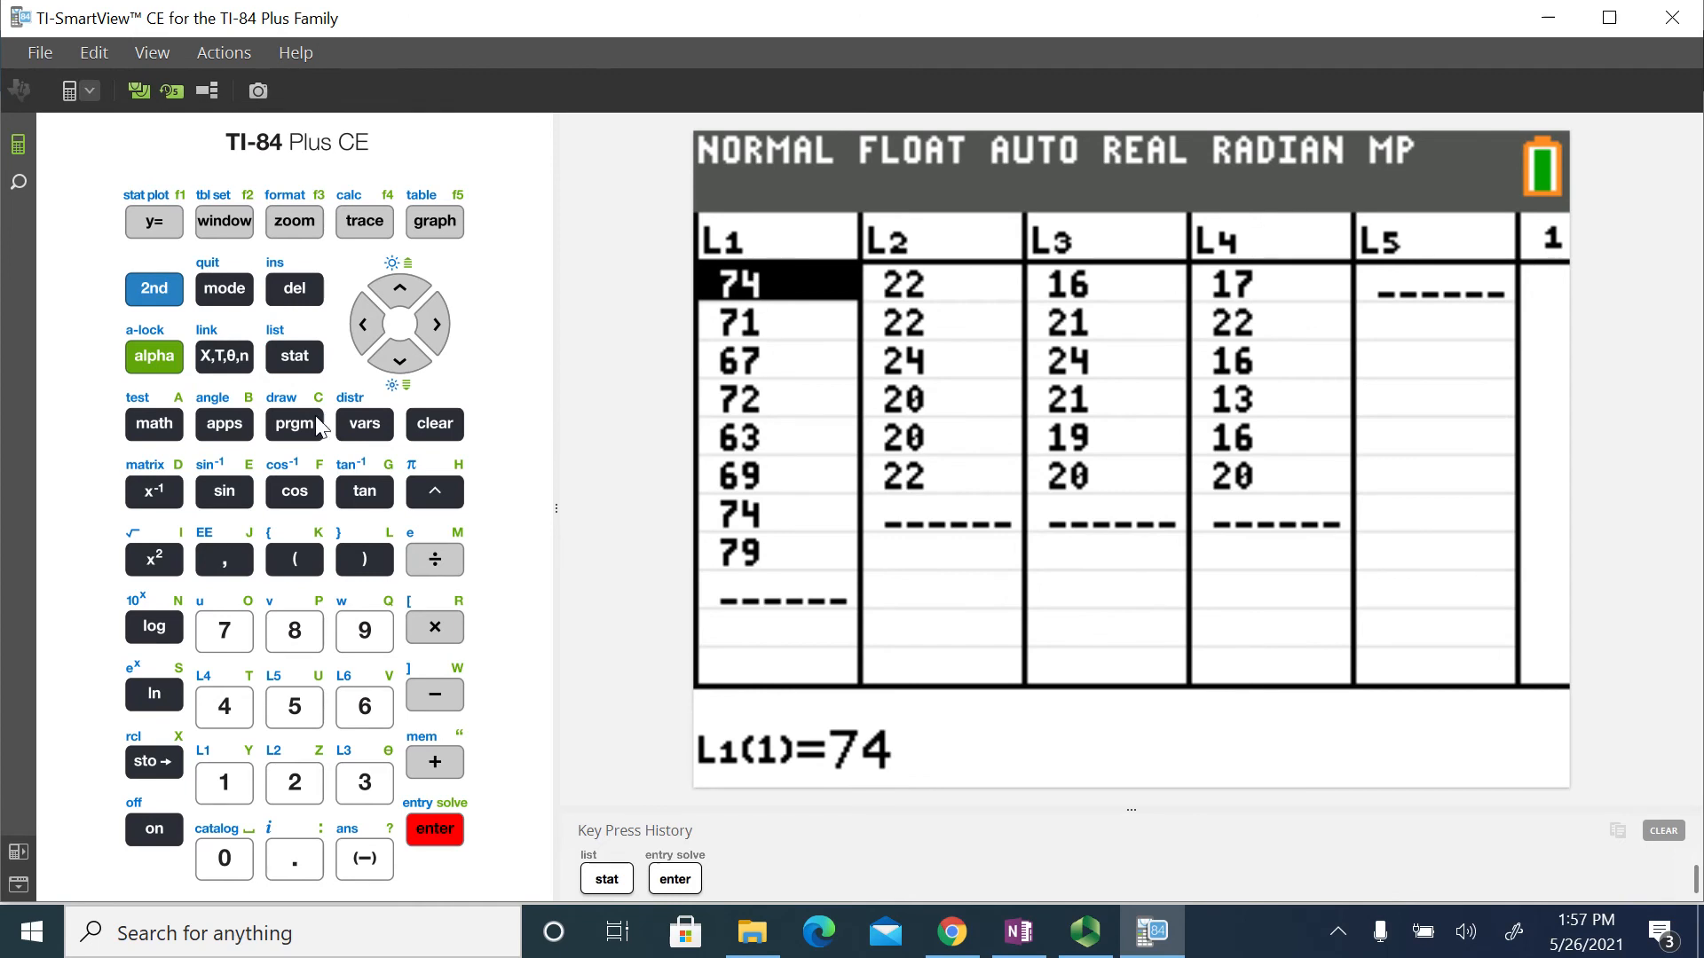
# Go from STAT to the TESTS menu and highlight 8:TInterval…
pyautogui.click(294, 357)
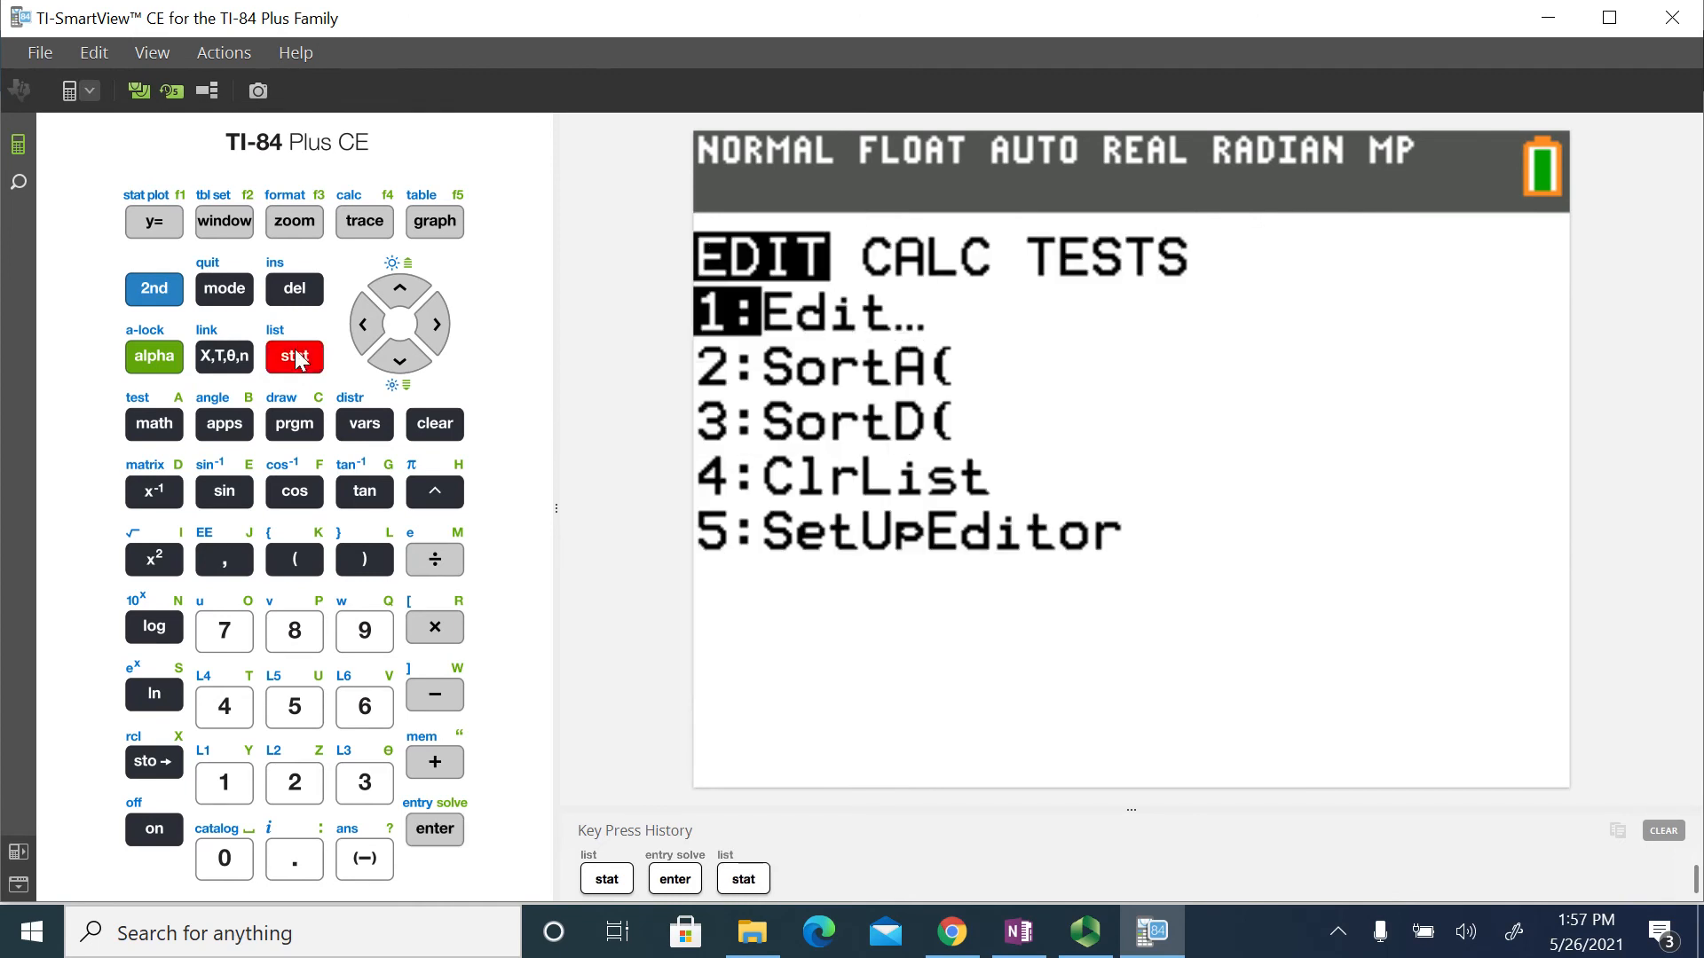
pyautogui.click(434, 324)
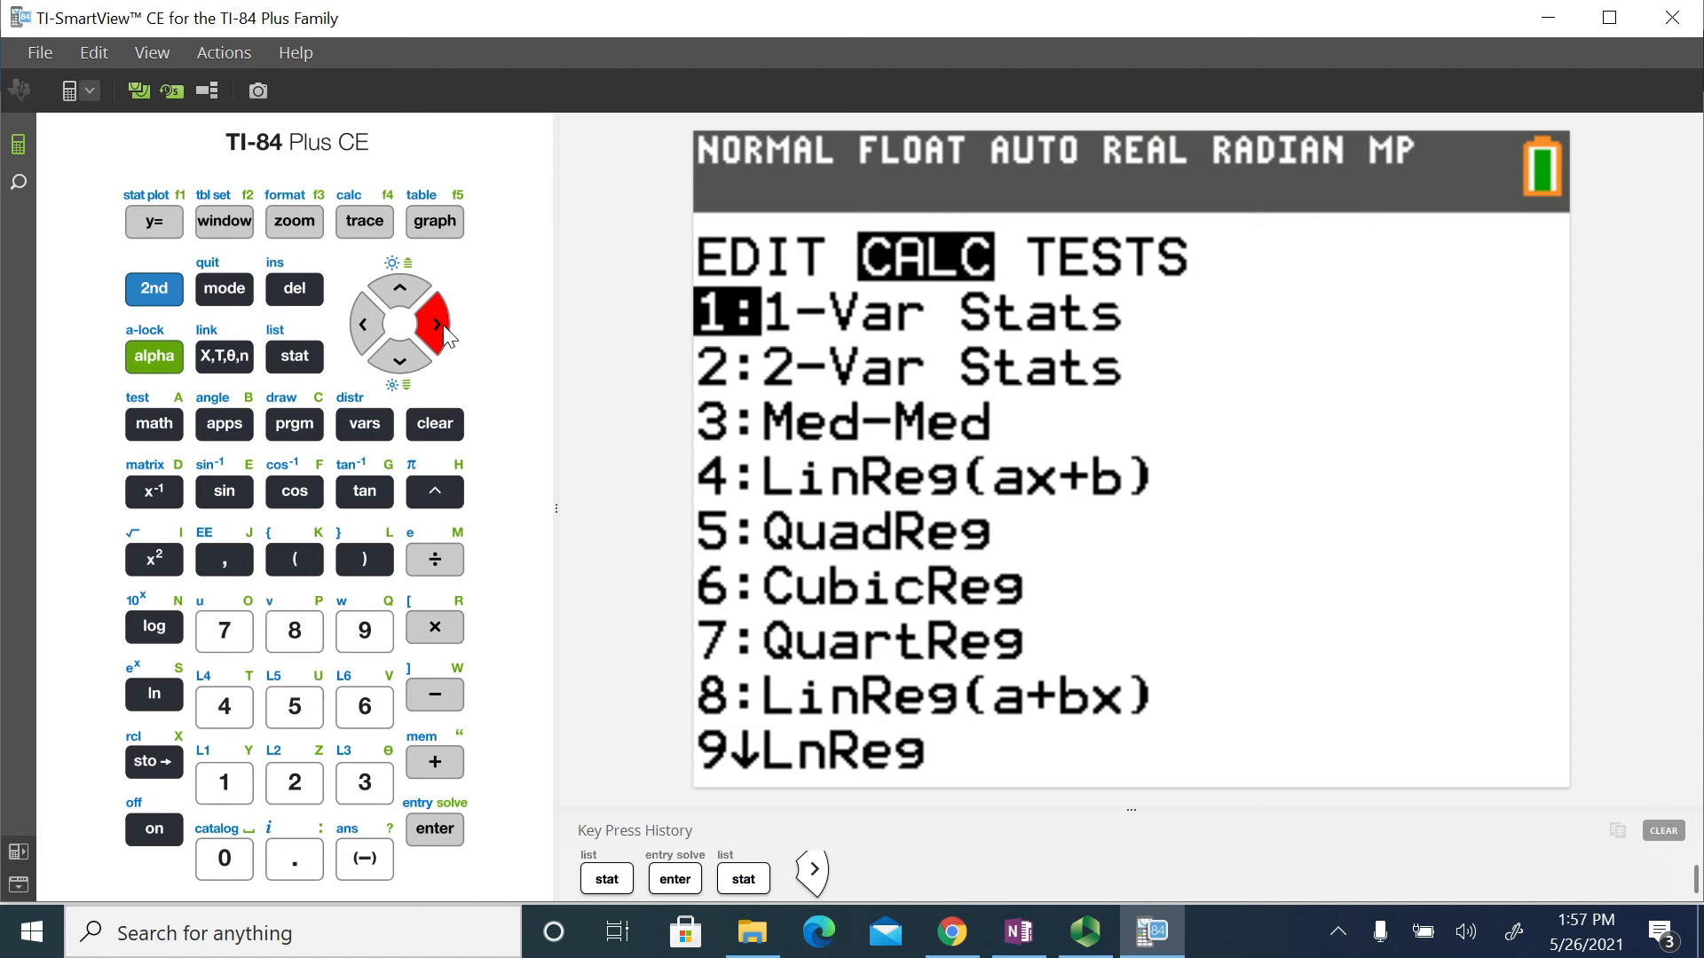
pyautogui.click(436, 325)
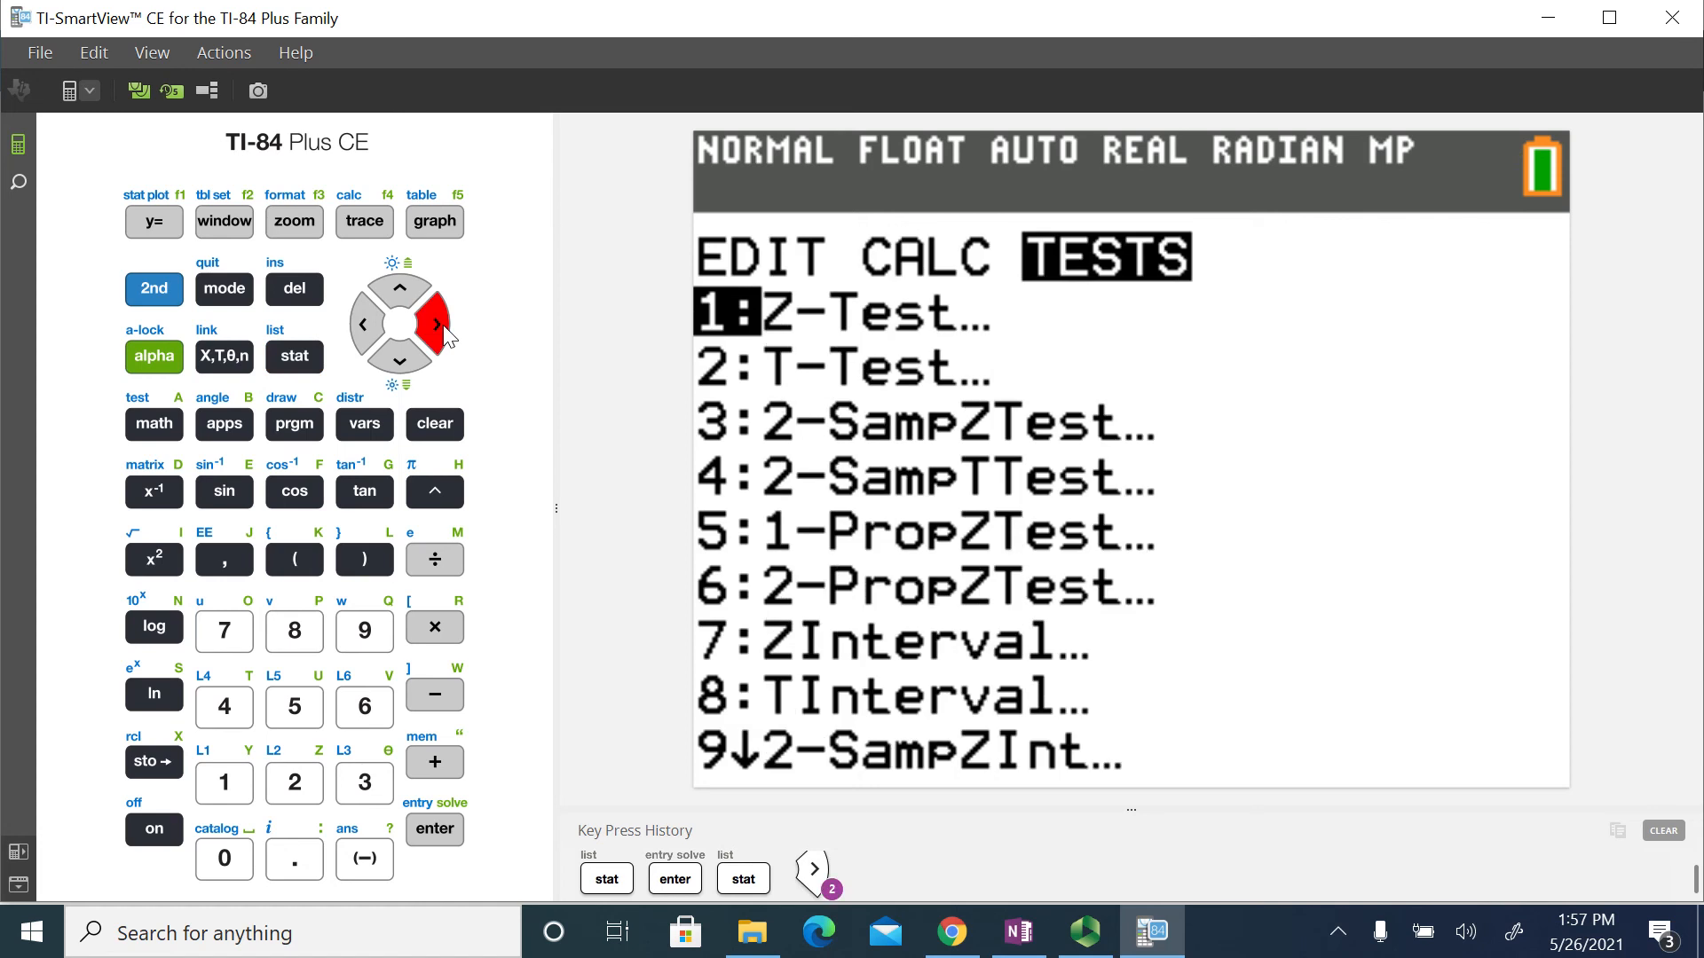
pyautogui.click(398, 361)
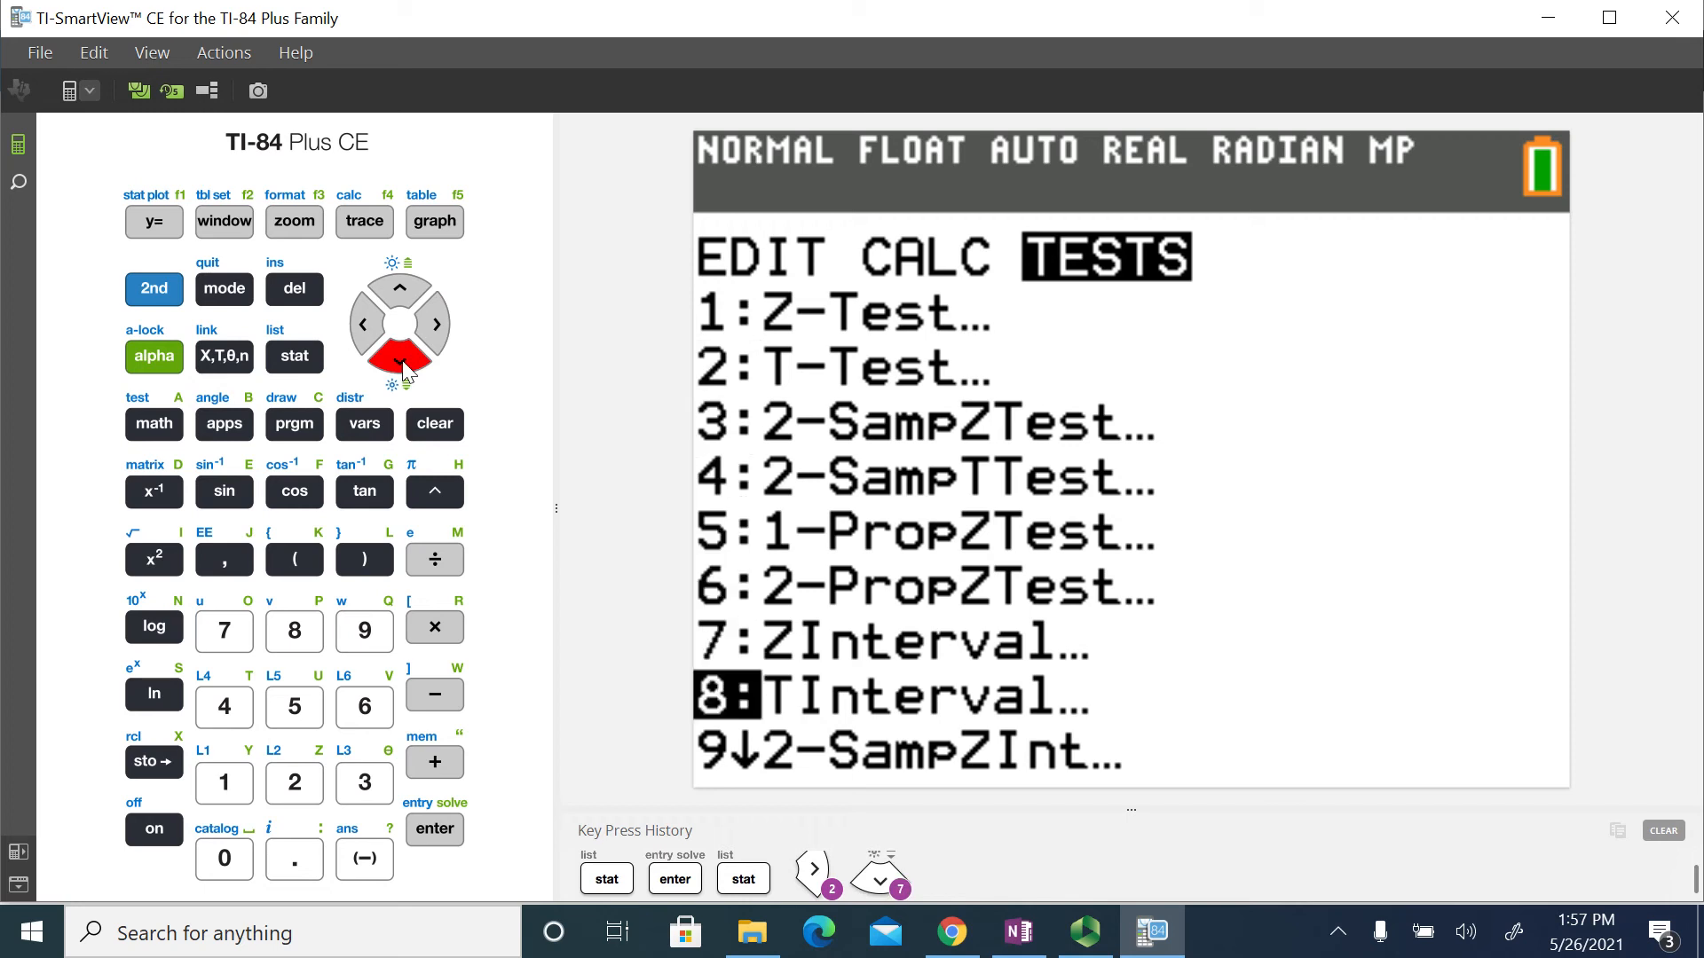
pyautogui.moveTo(434, 437)
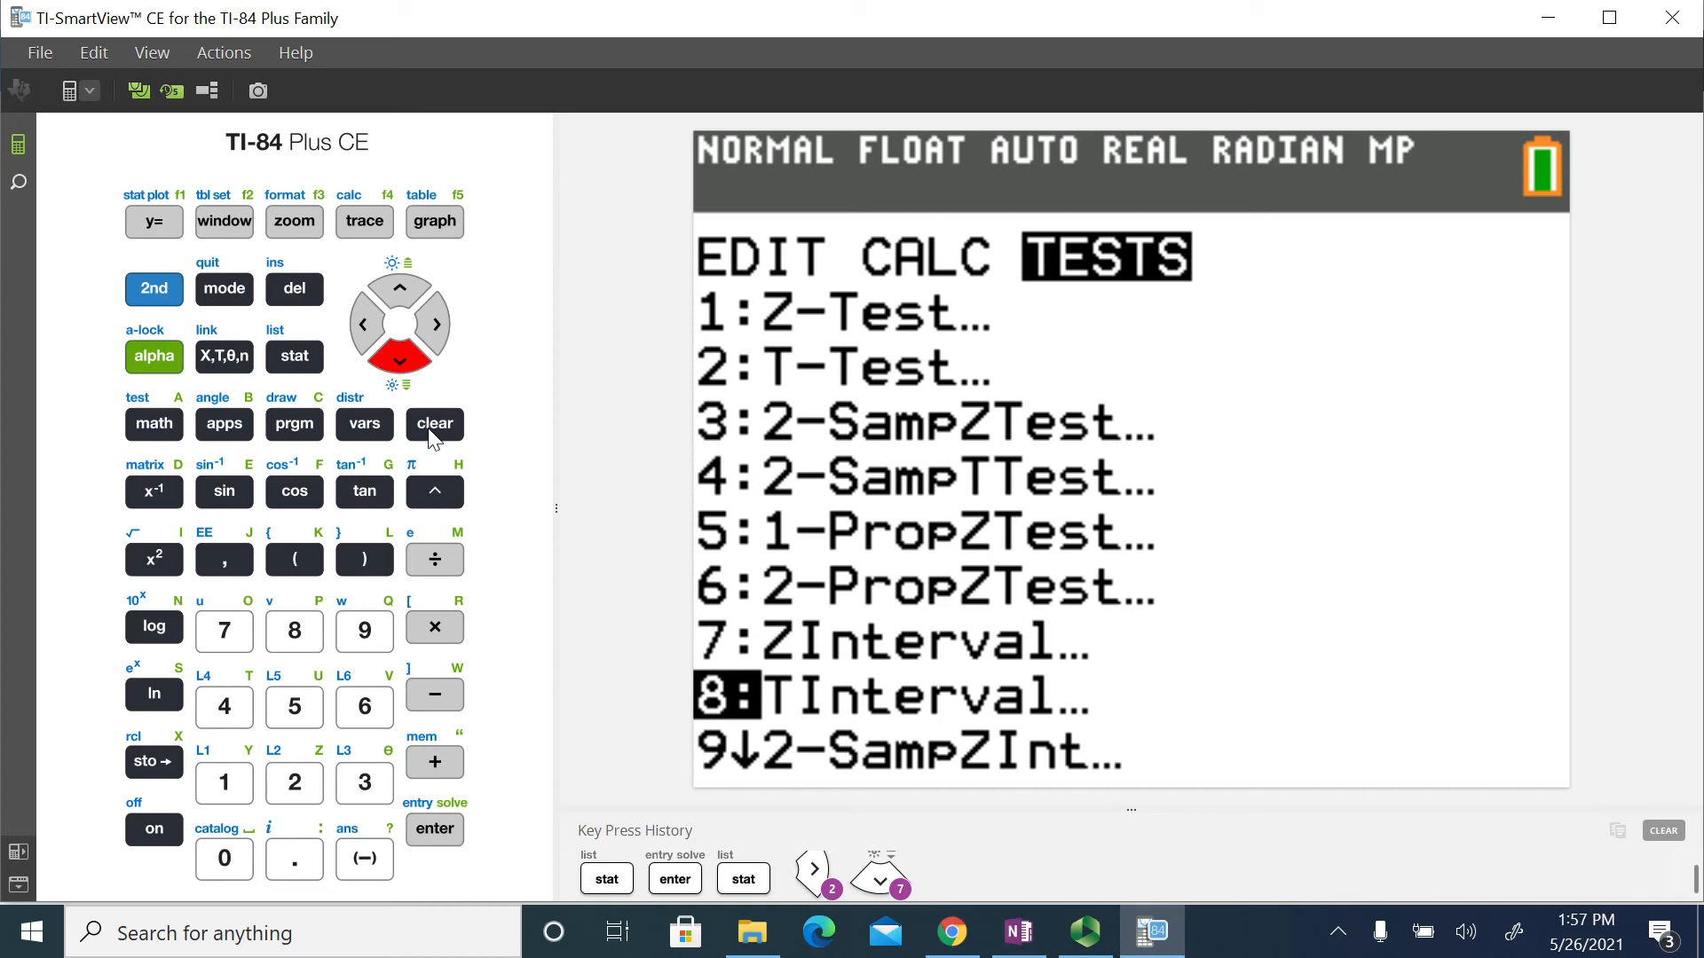
pyautogui.moveTo(476, 827)
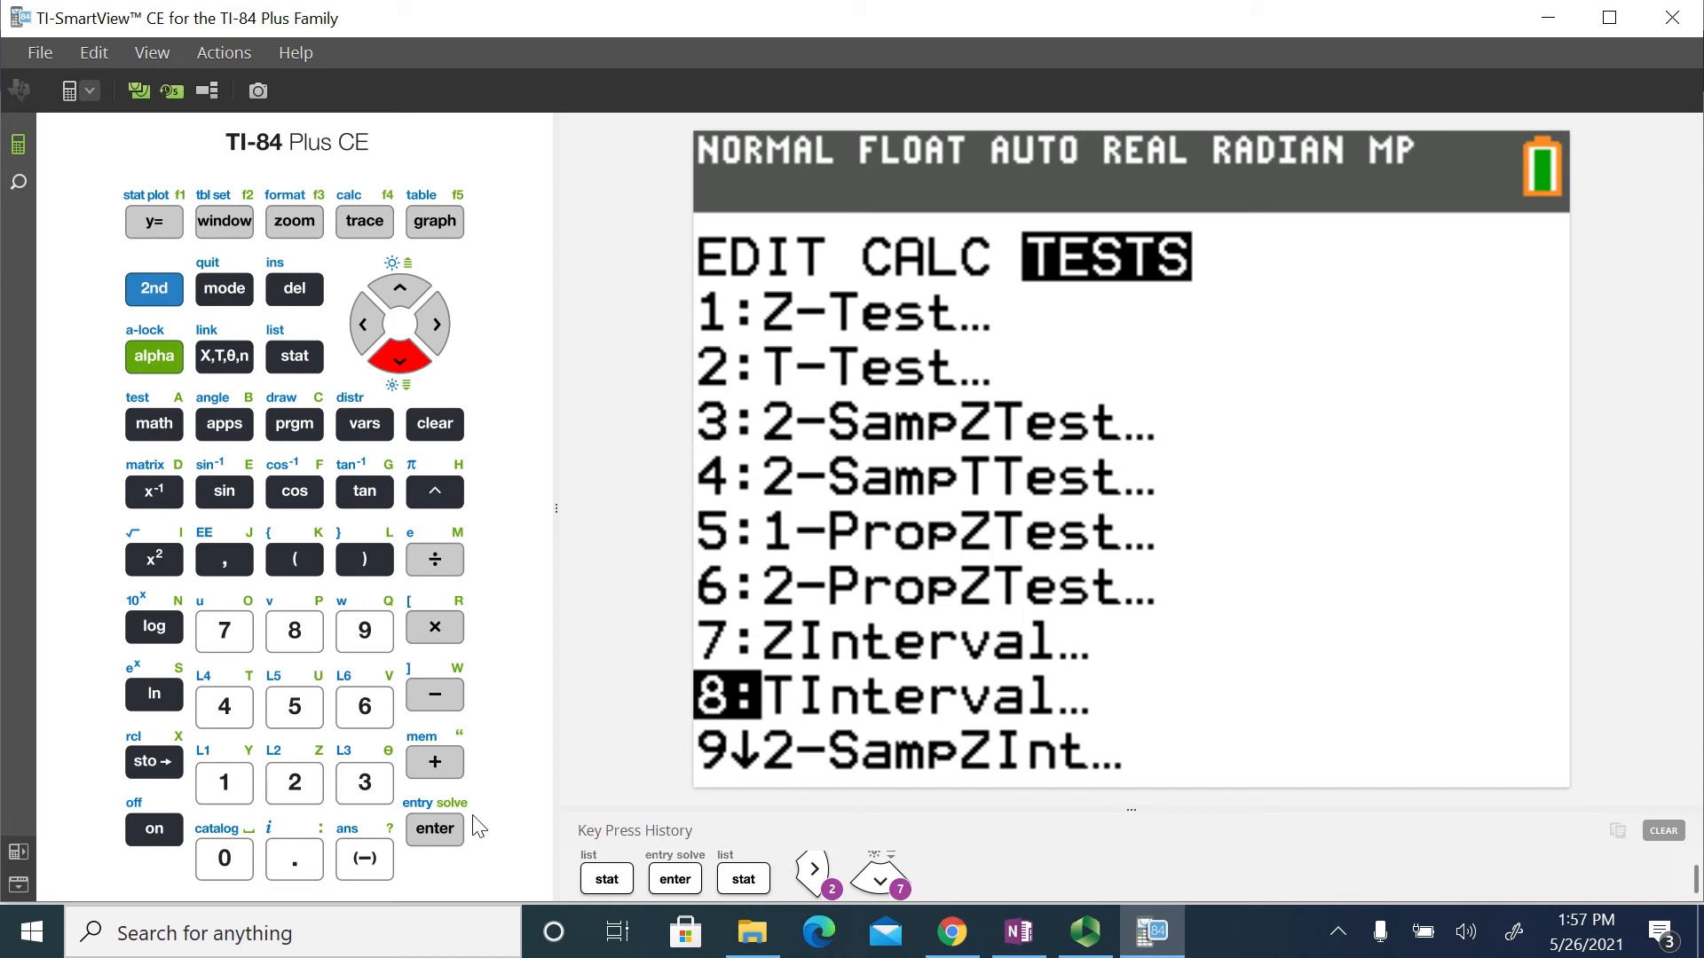
pyautogui.moveTo(435, 842)
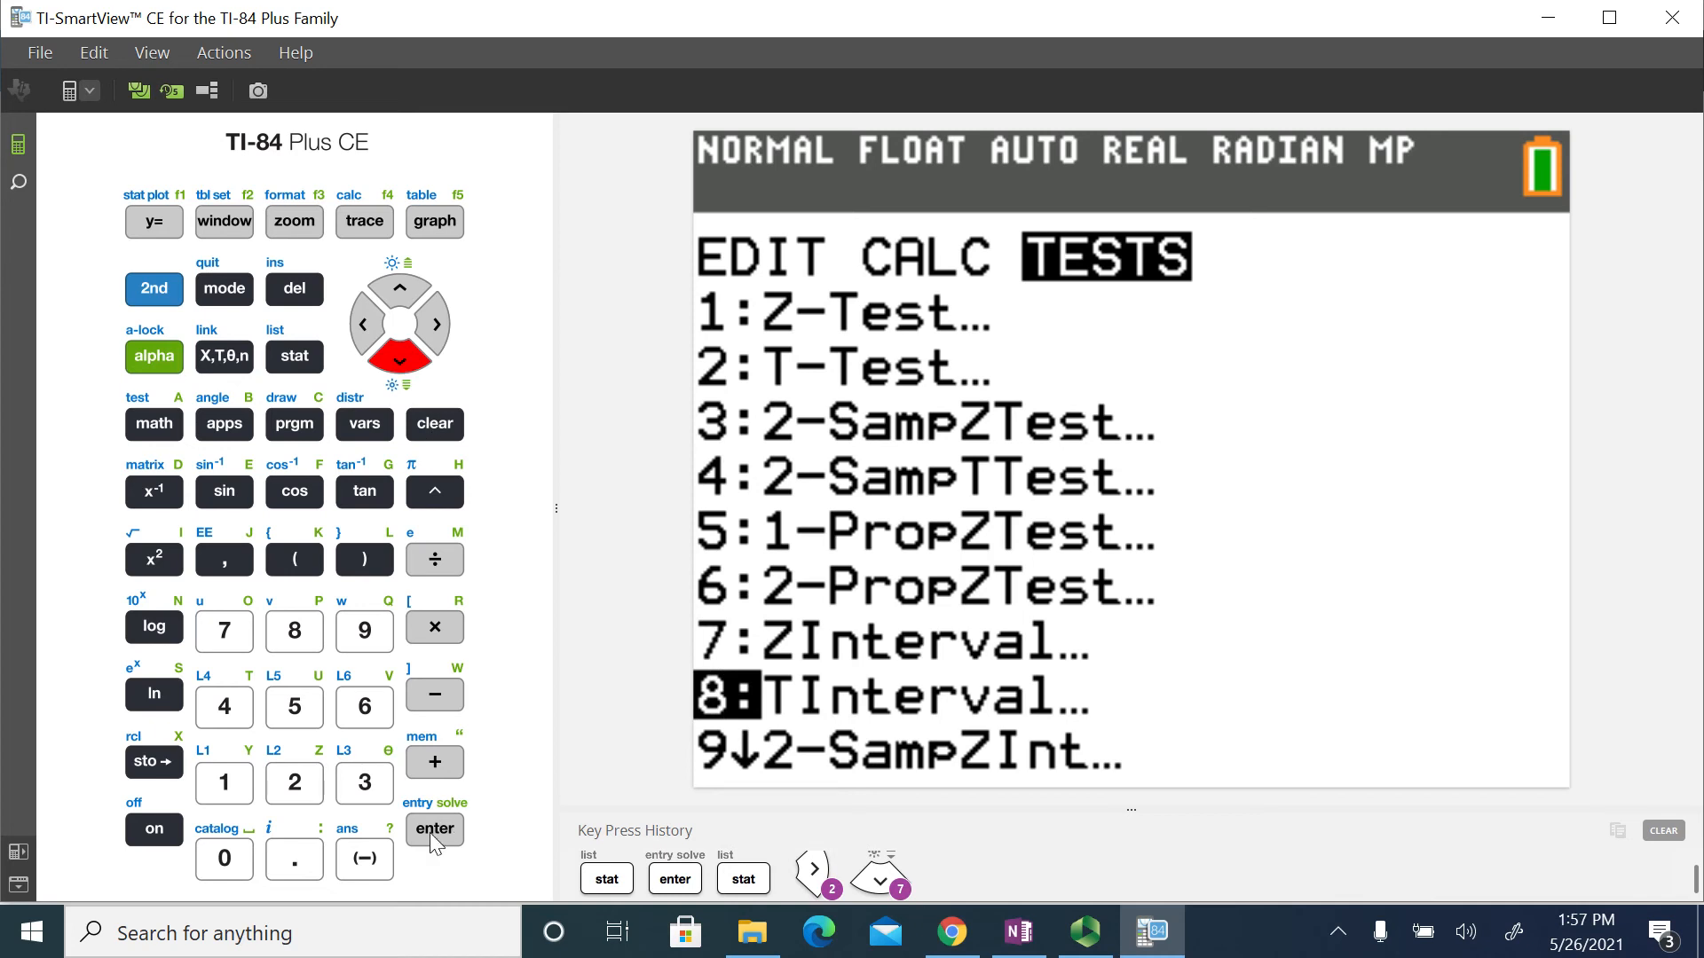
# Enter the TInterval setup and change its data list from L3 to L1
pyautogui.click(433, 828)
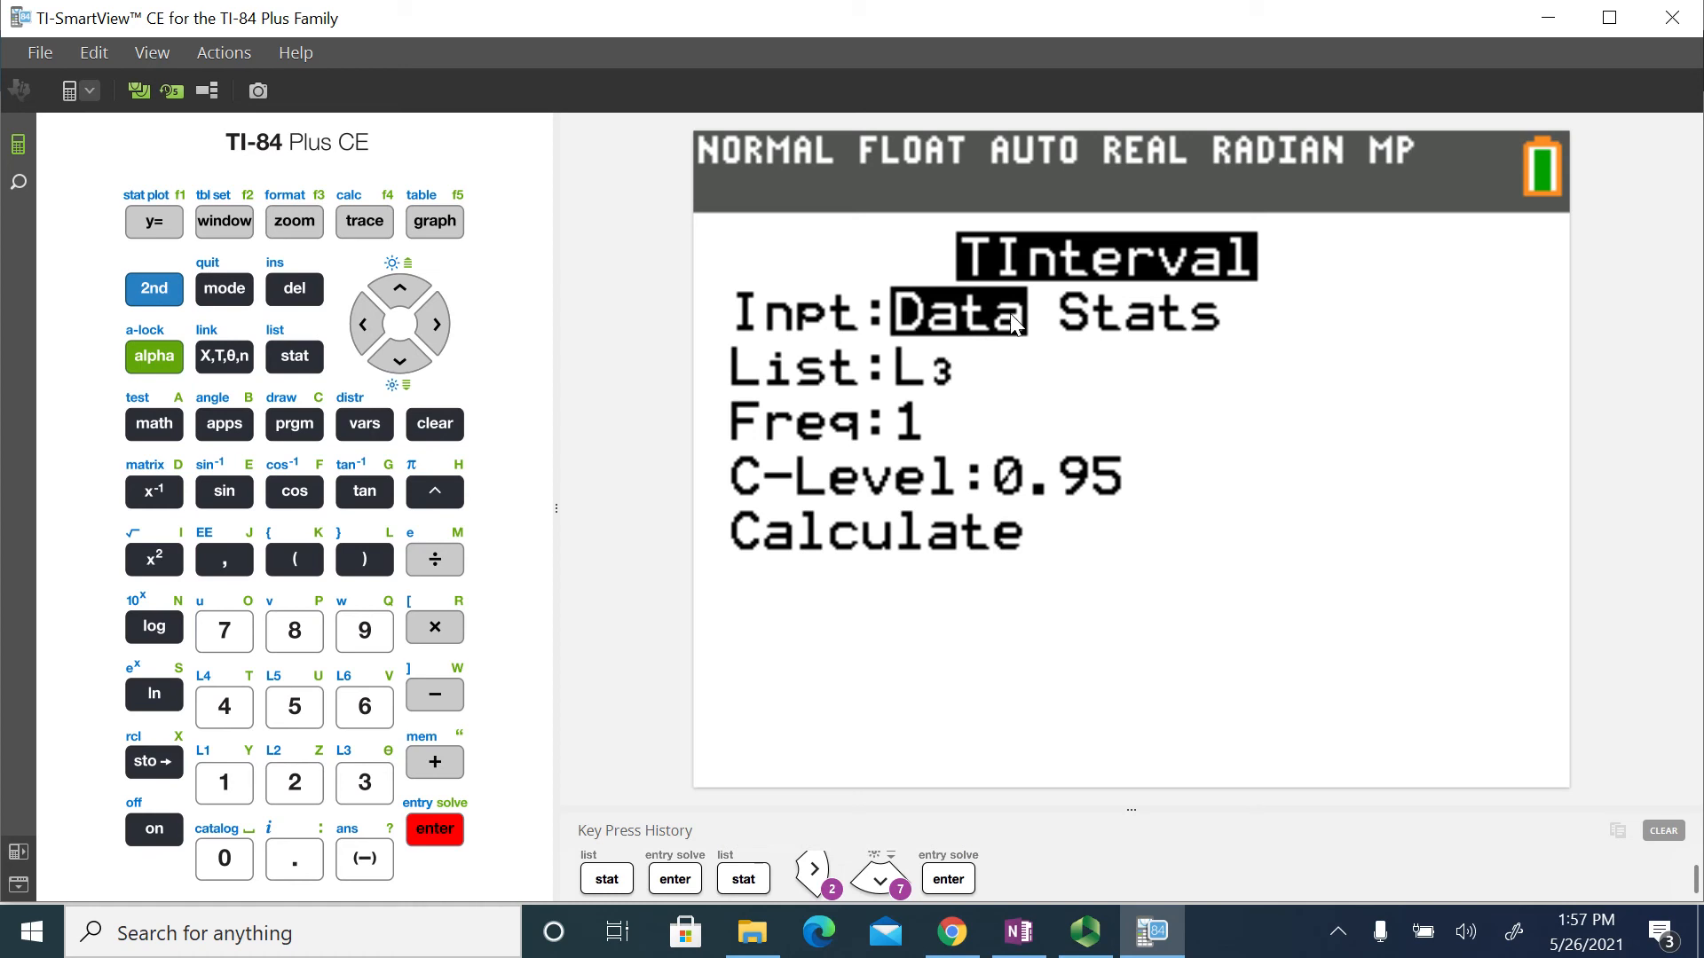
pyautogui.moveTo(393, 364)
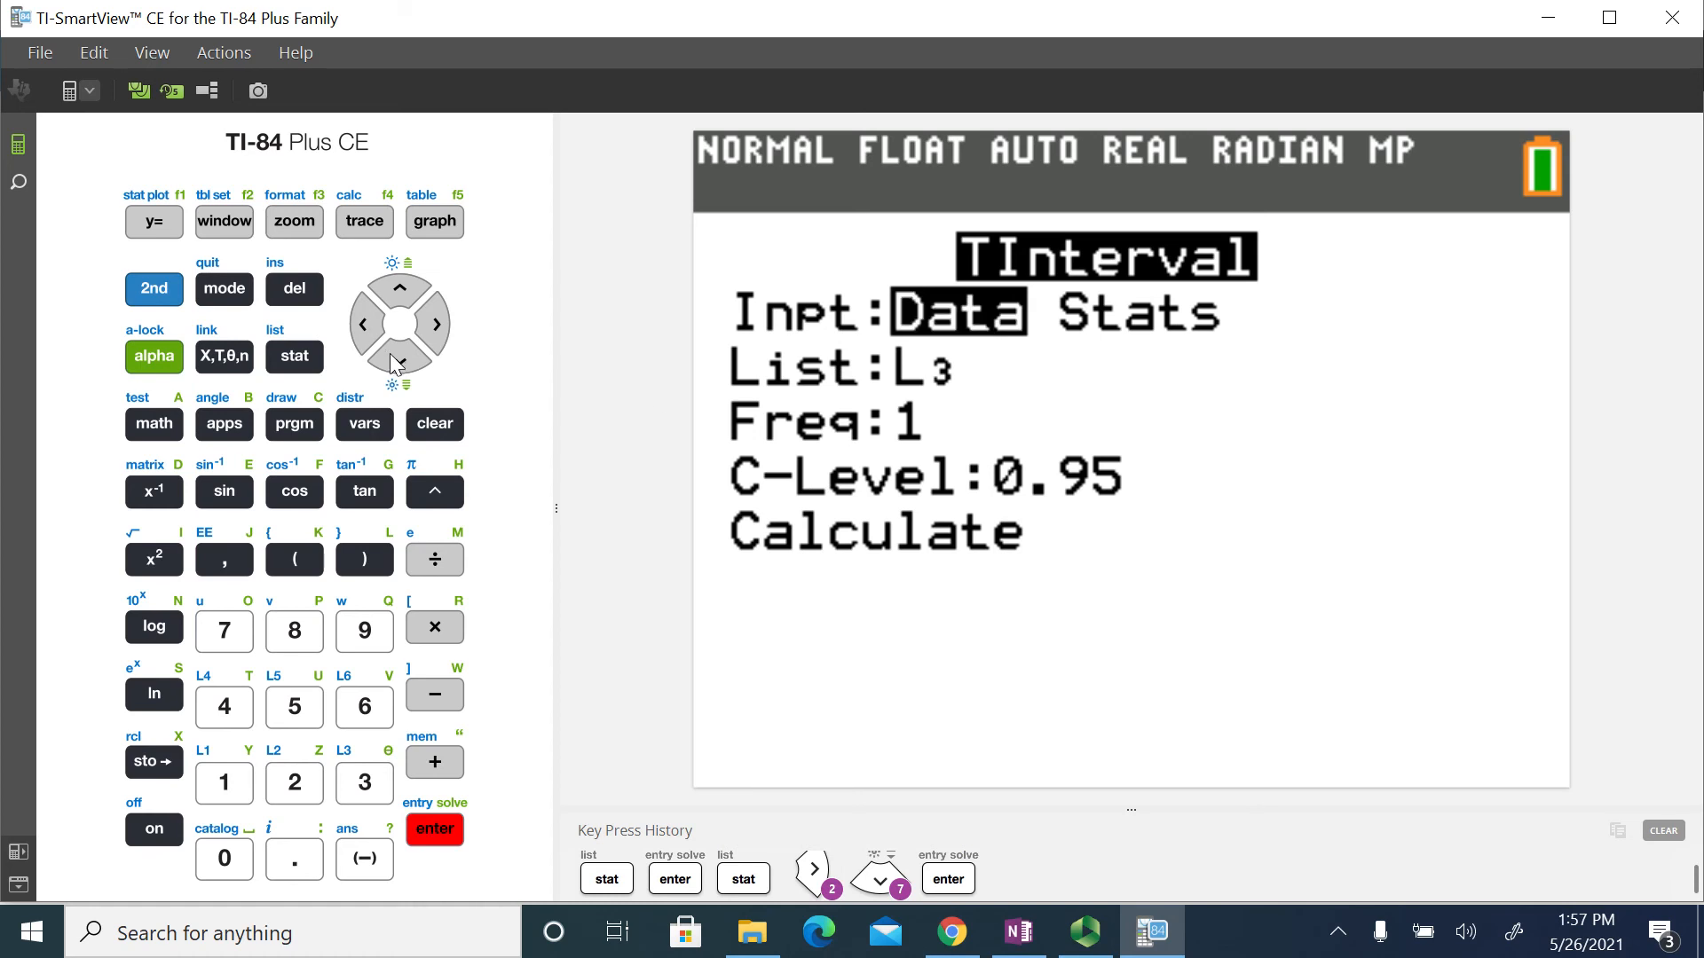
pyautogui.click(399, 360)
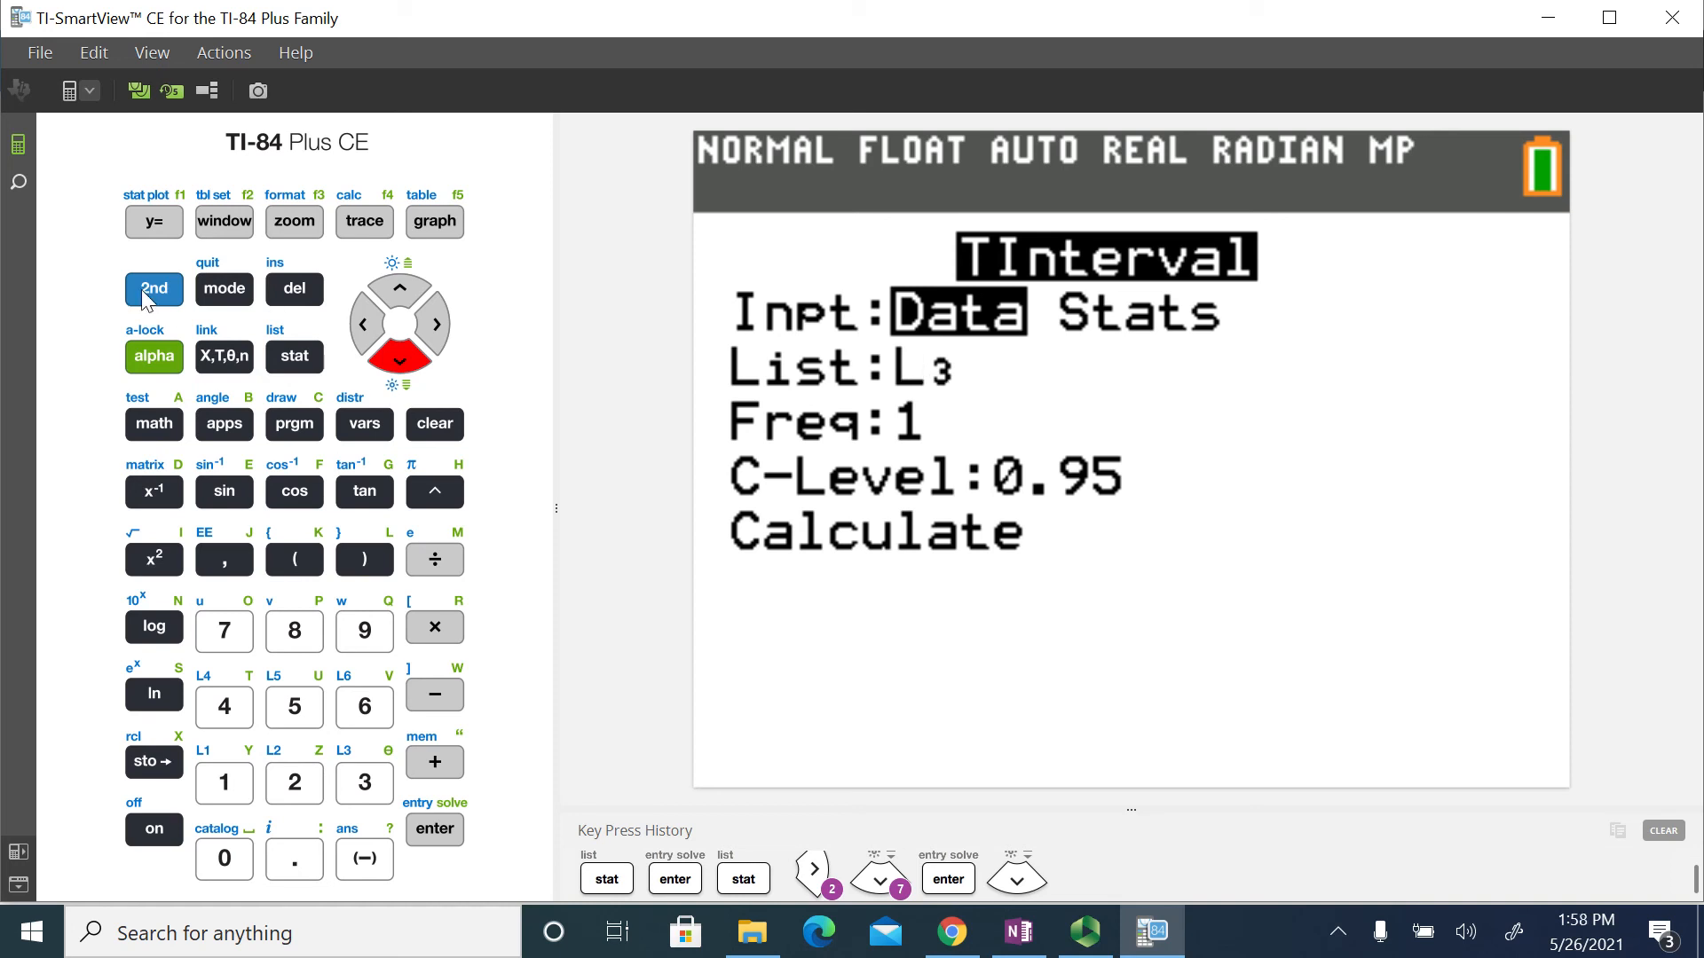
pyautogui.click(153, 288)
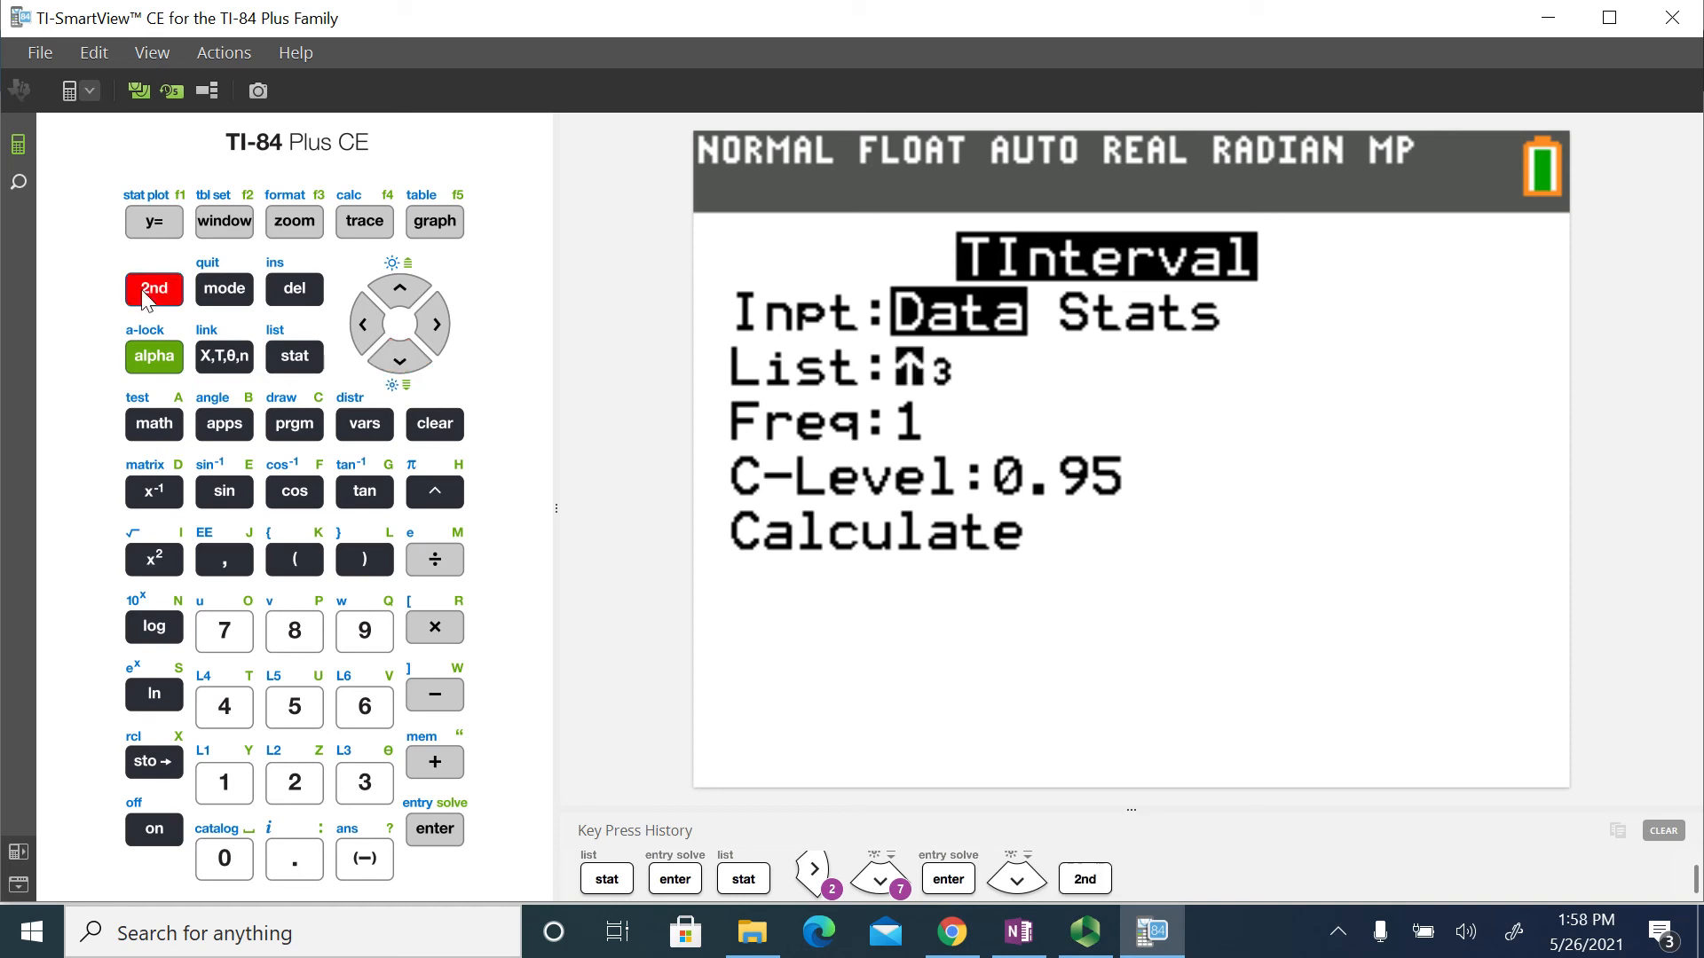
pyautogui.click(224, 783)
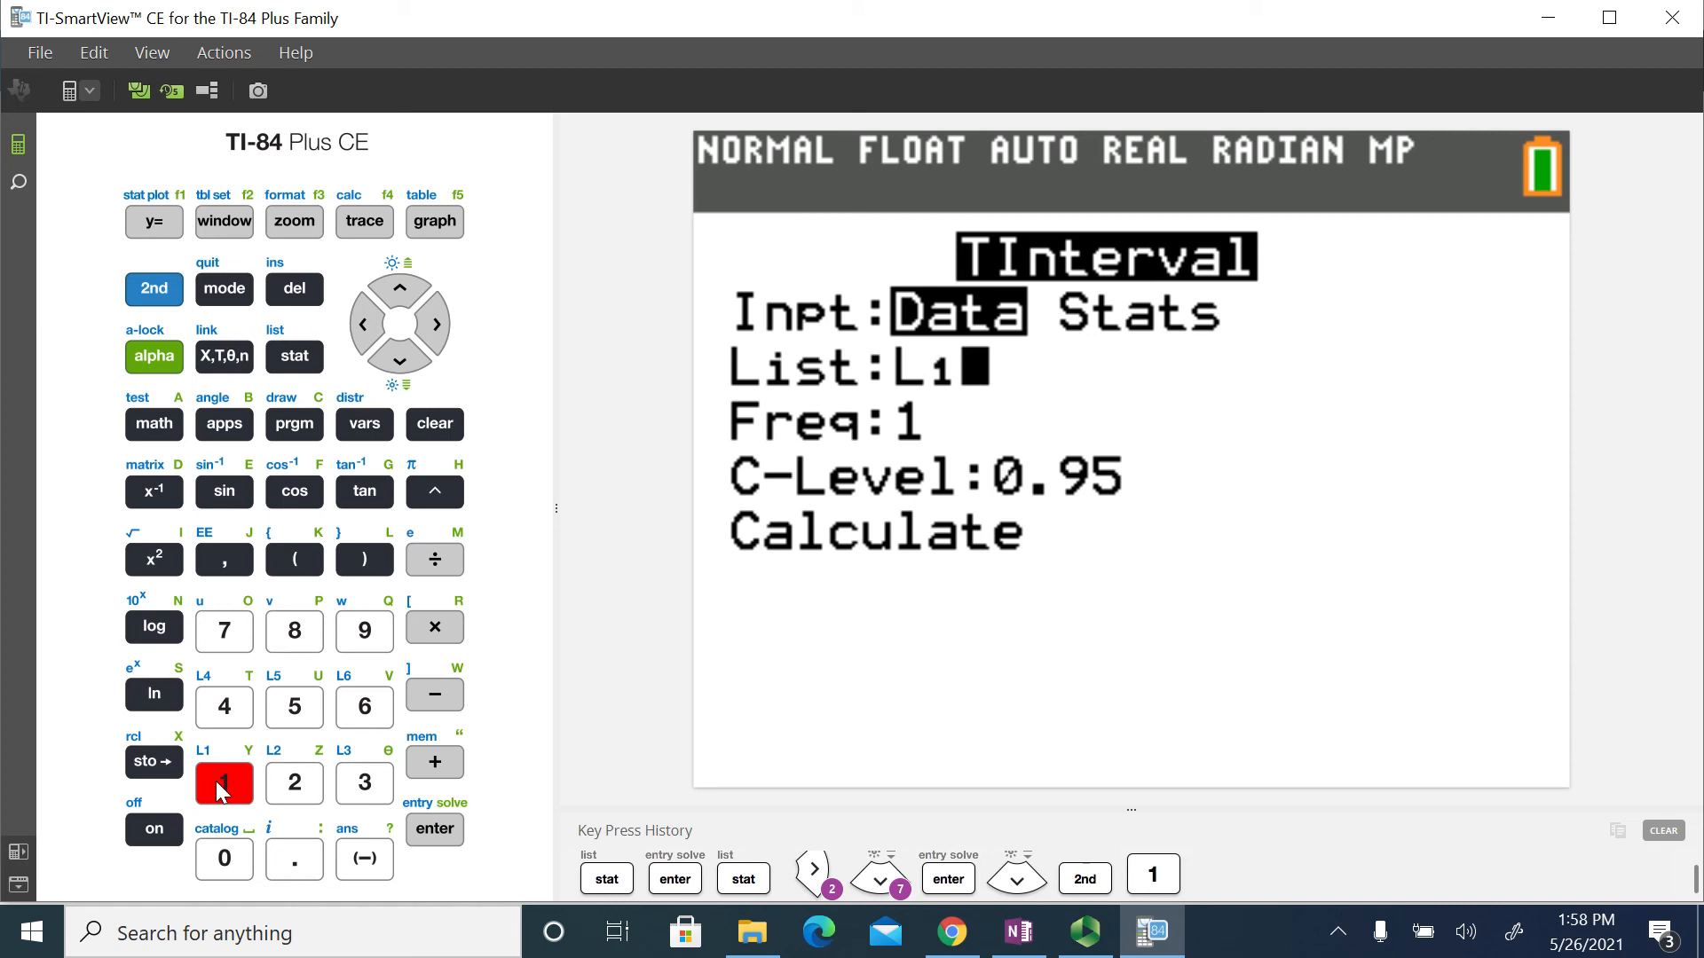
pyautogui.moveTo(451, 576)
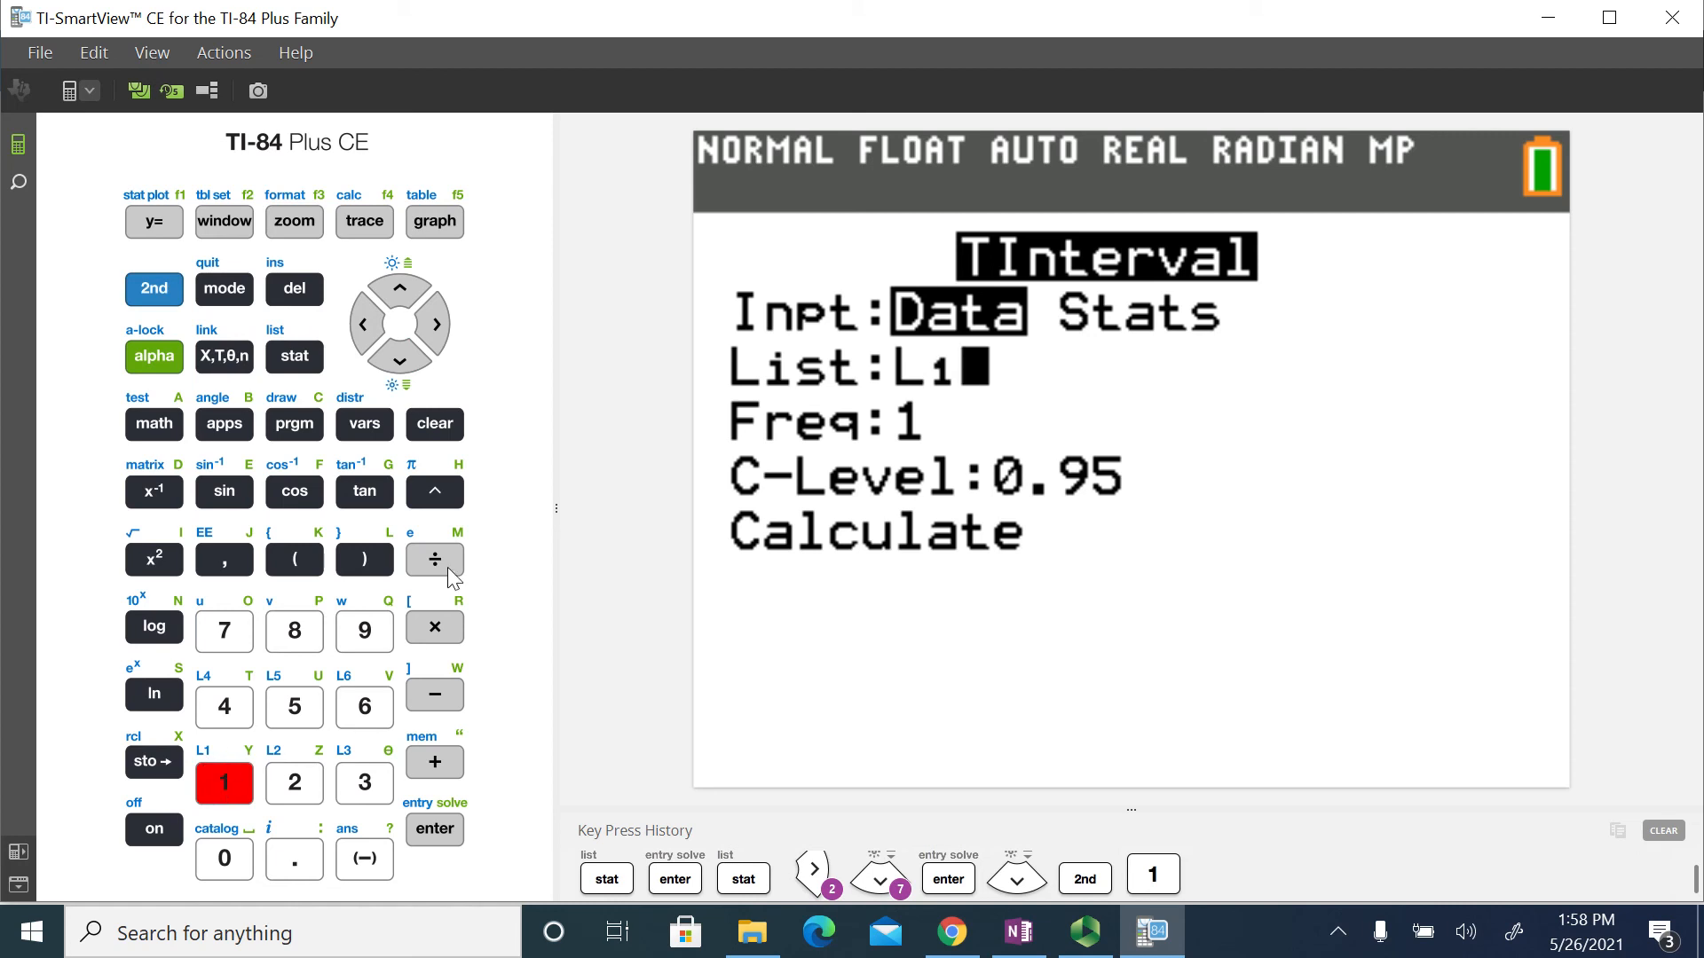
pyautogui.click(398, 359)
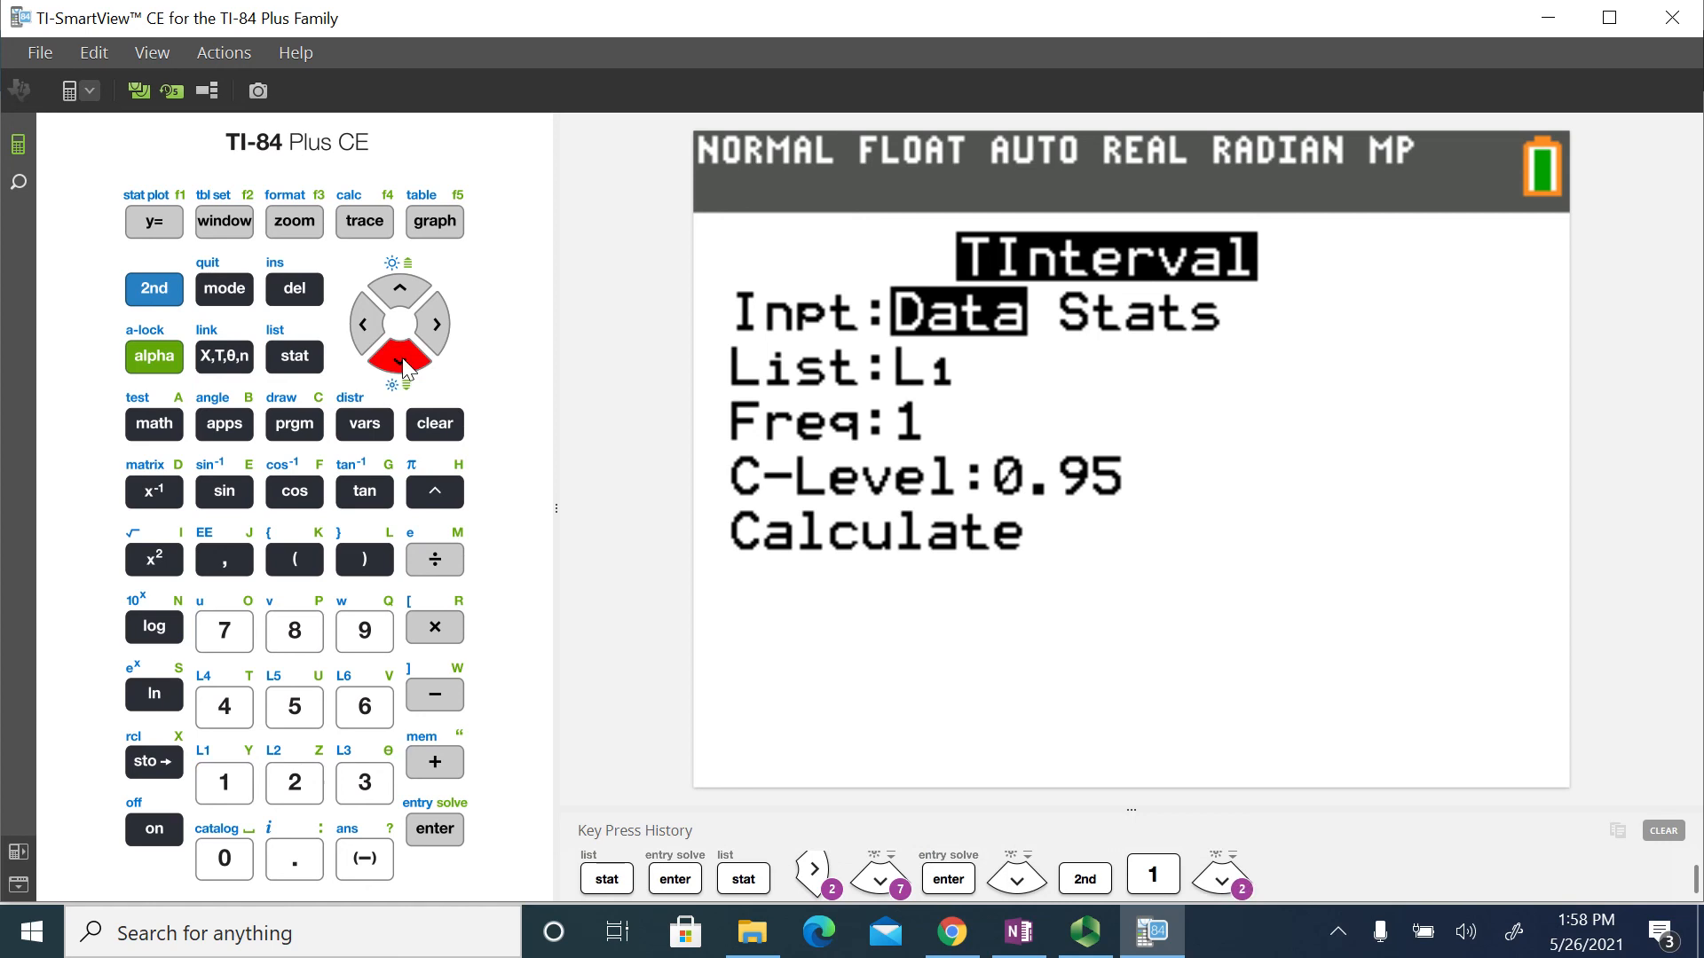
# Set the C-Level to .90 and move down to the Calculate line
pyautogui.click(400, 359)
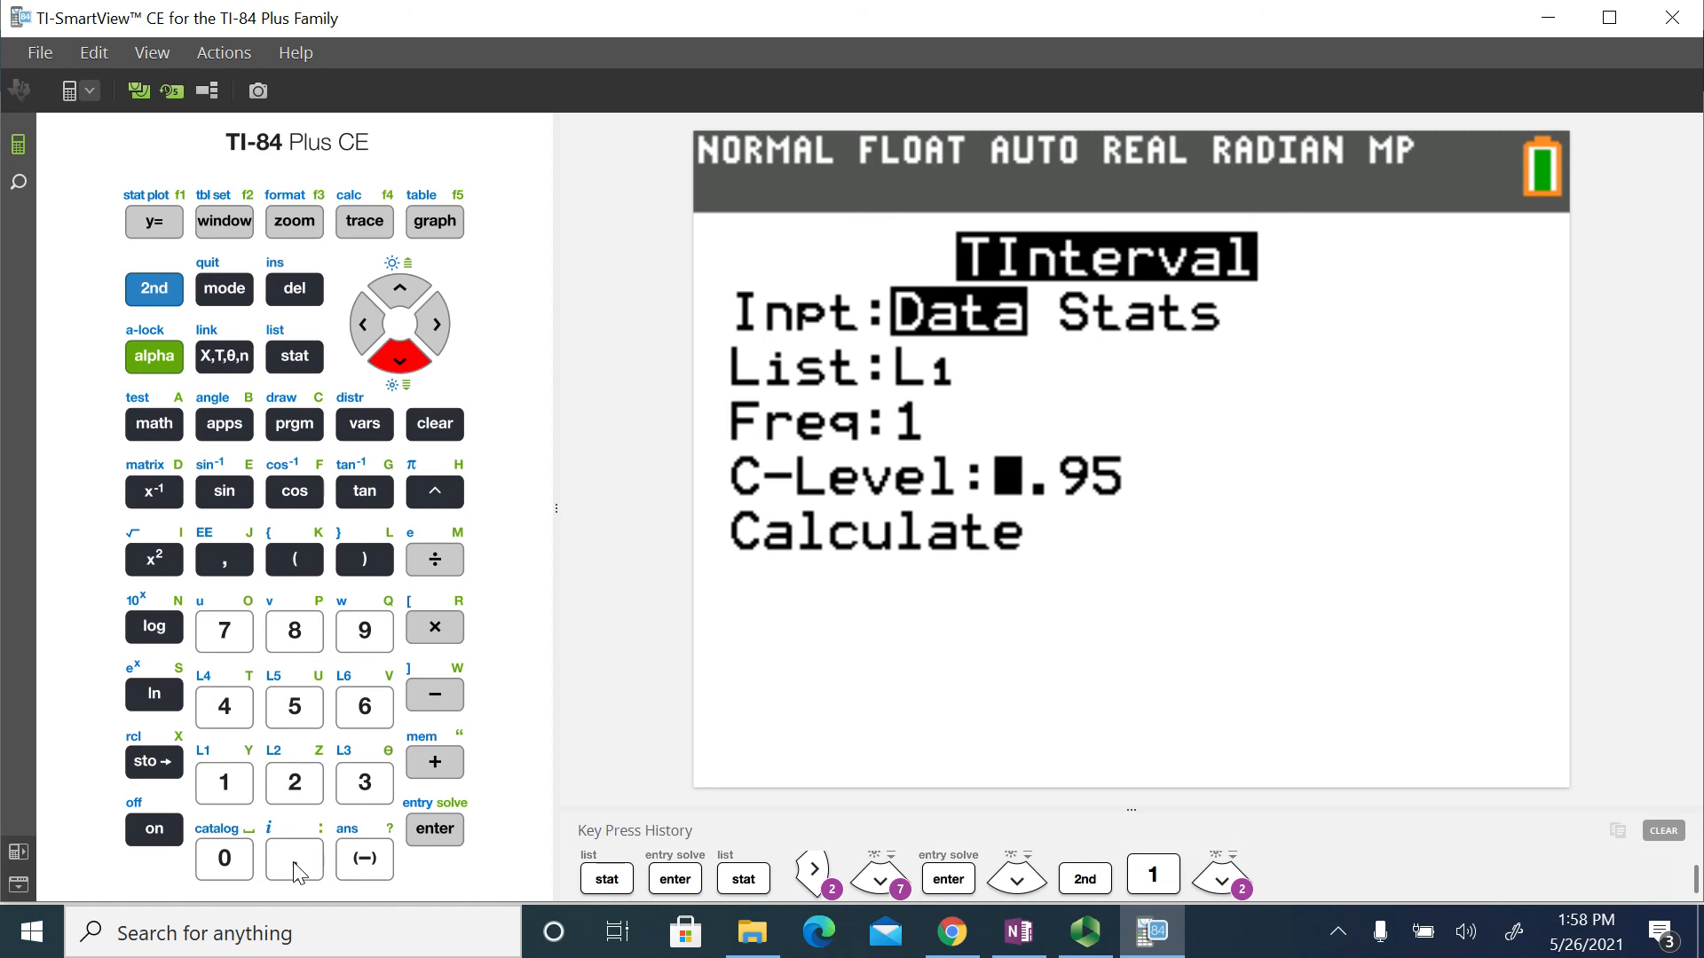
pyautogui.click(294, 858)
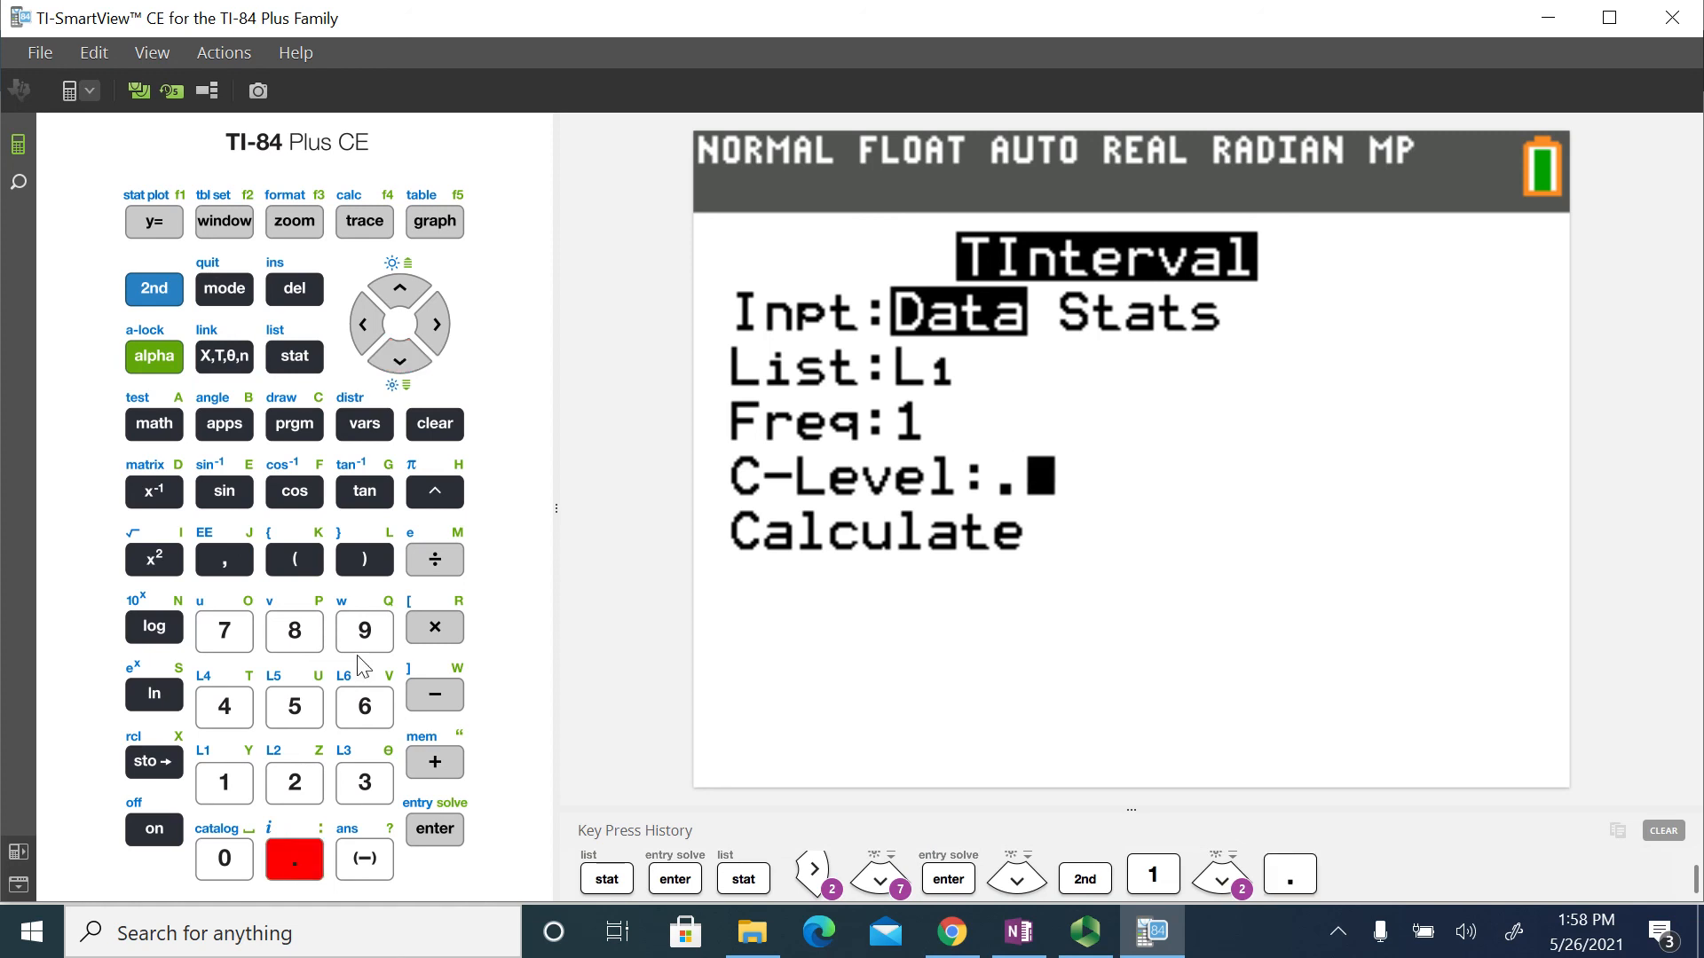
pyautogui.click(224, 858)
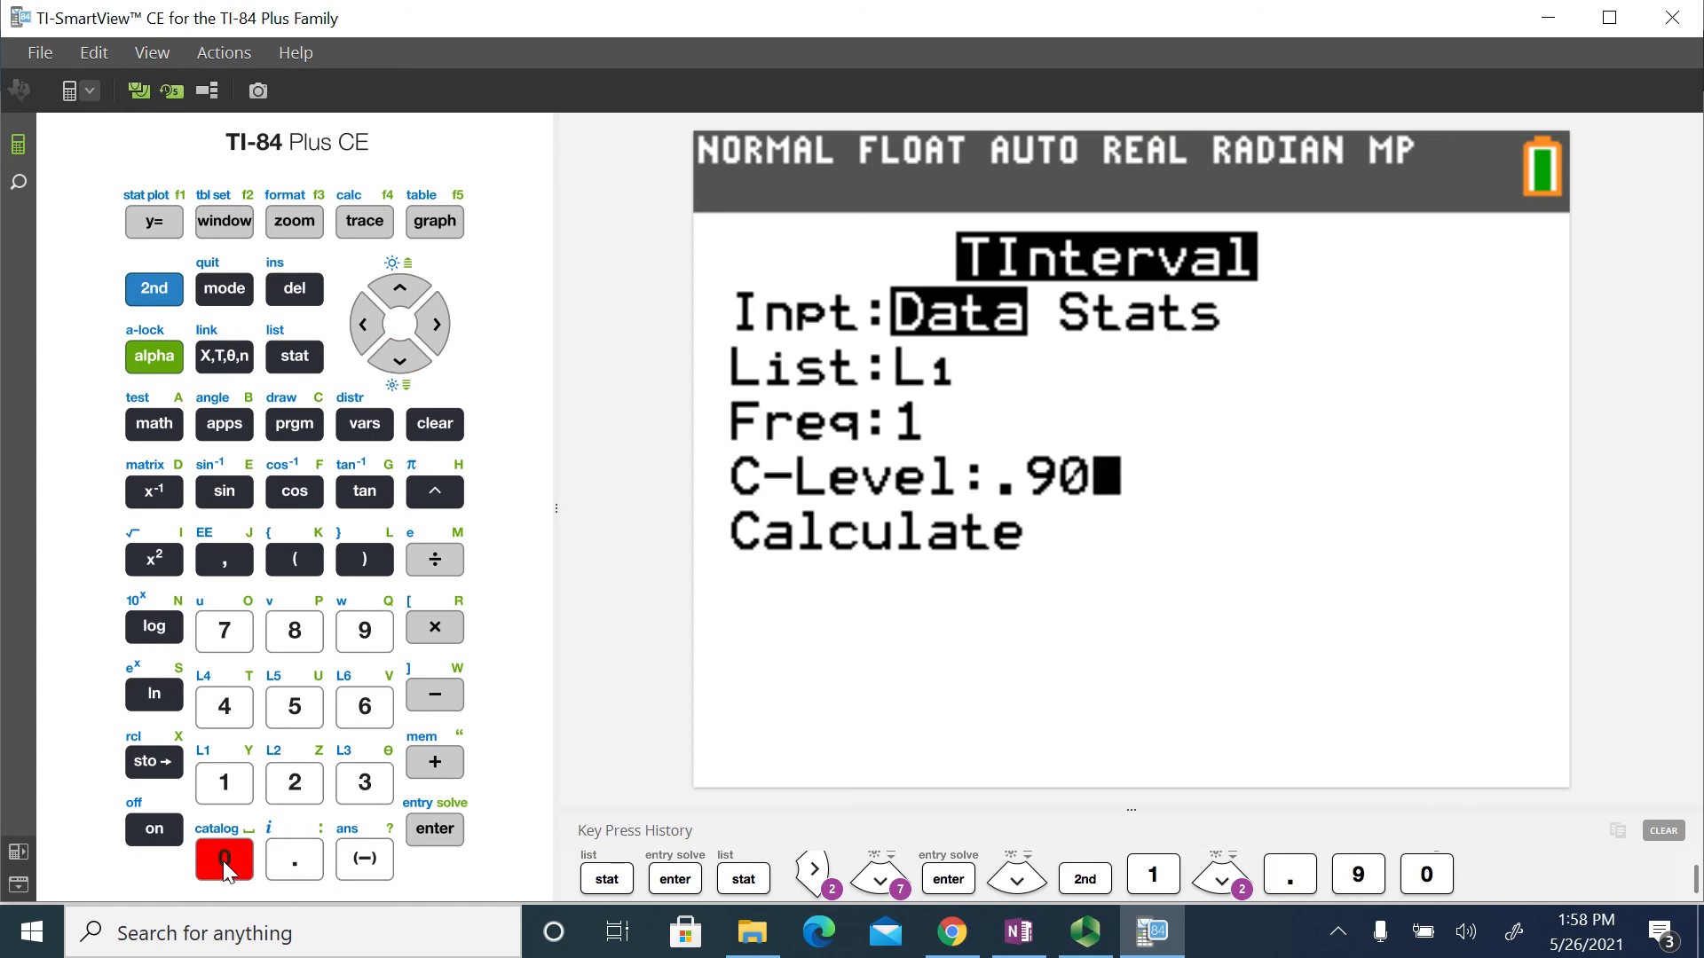
pyautogui.click(398, 362)
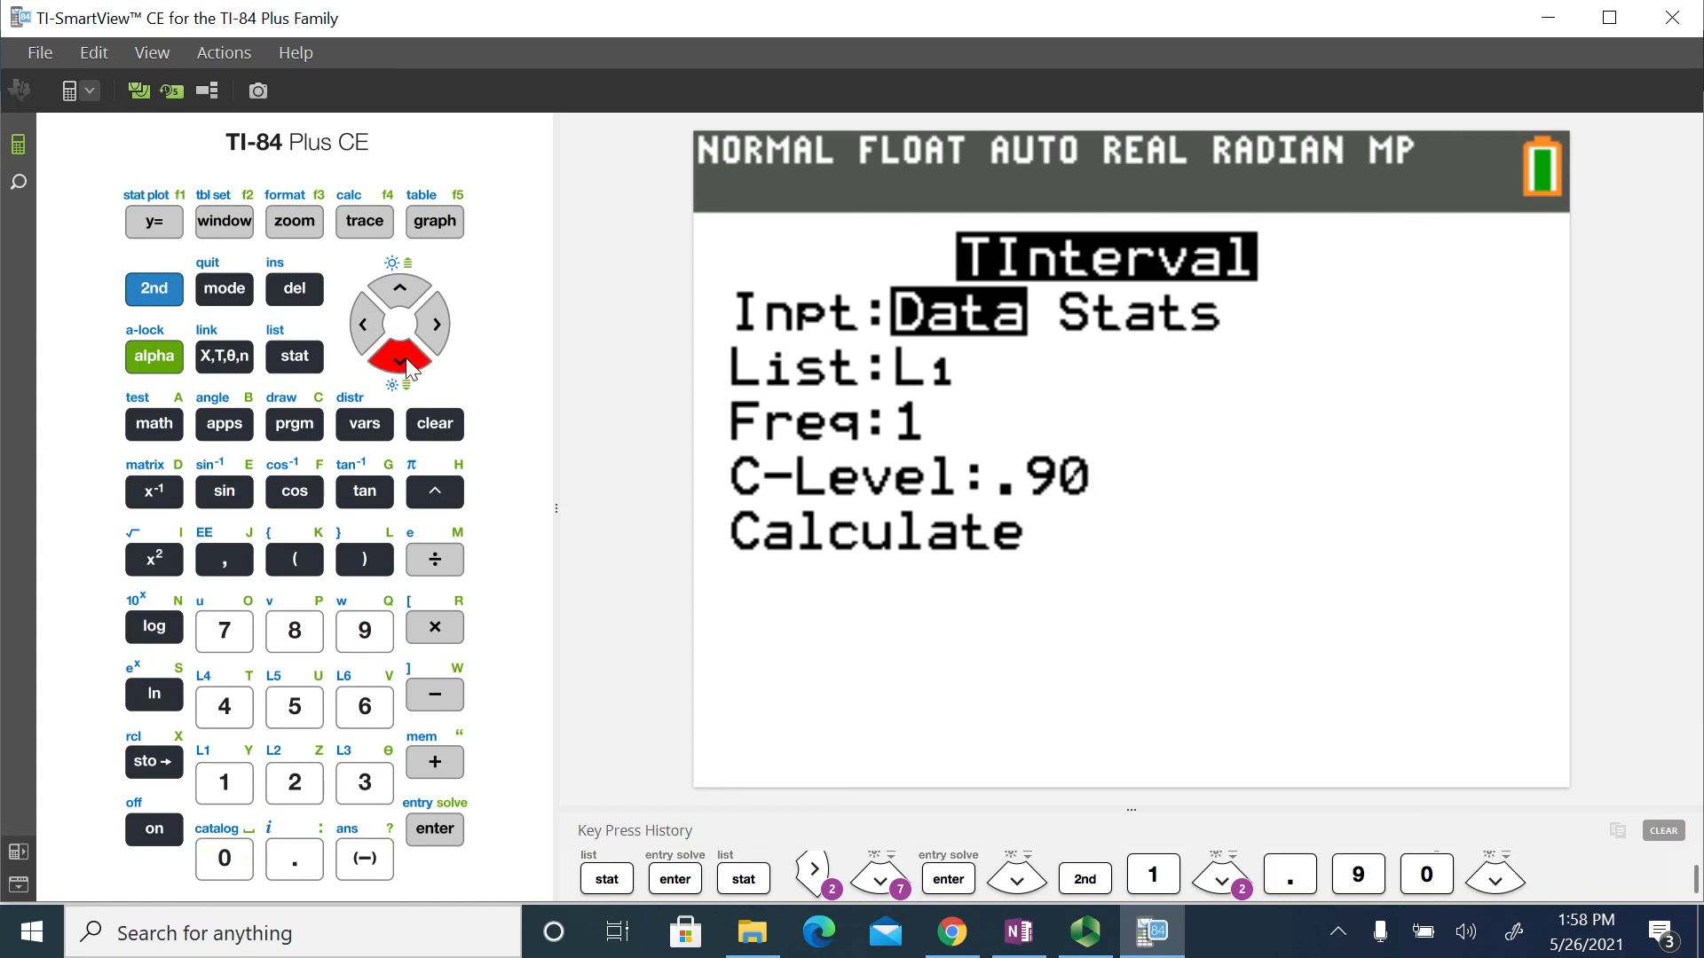
pyautogui.click(434, 829)
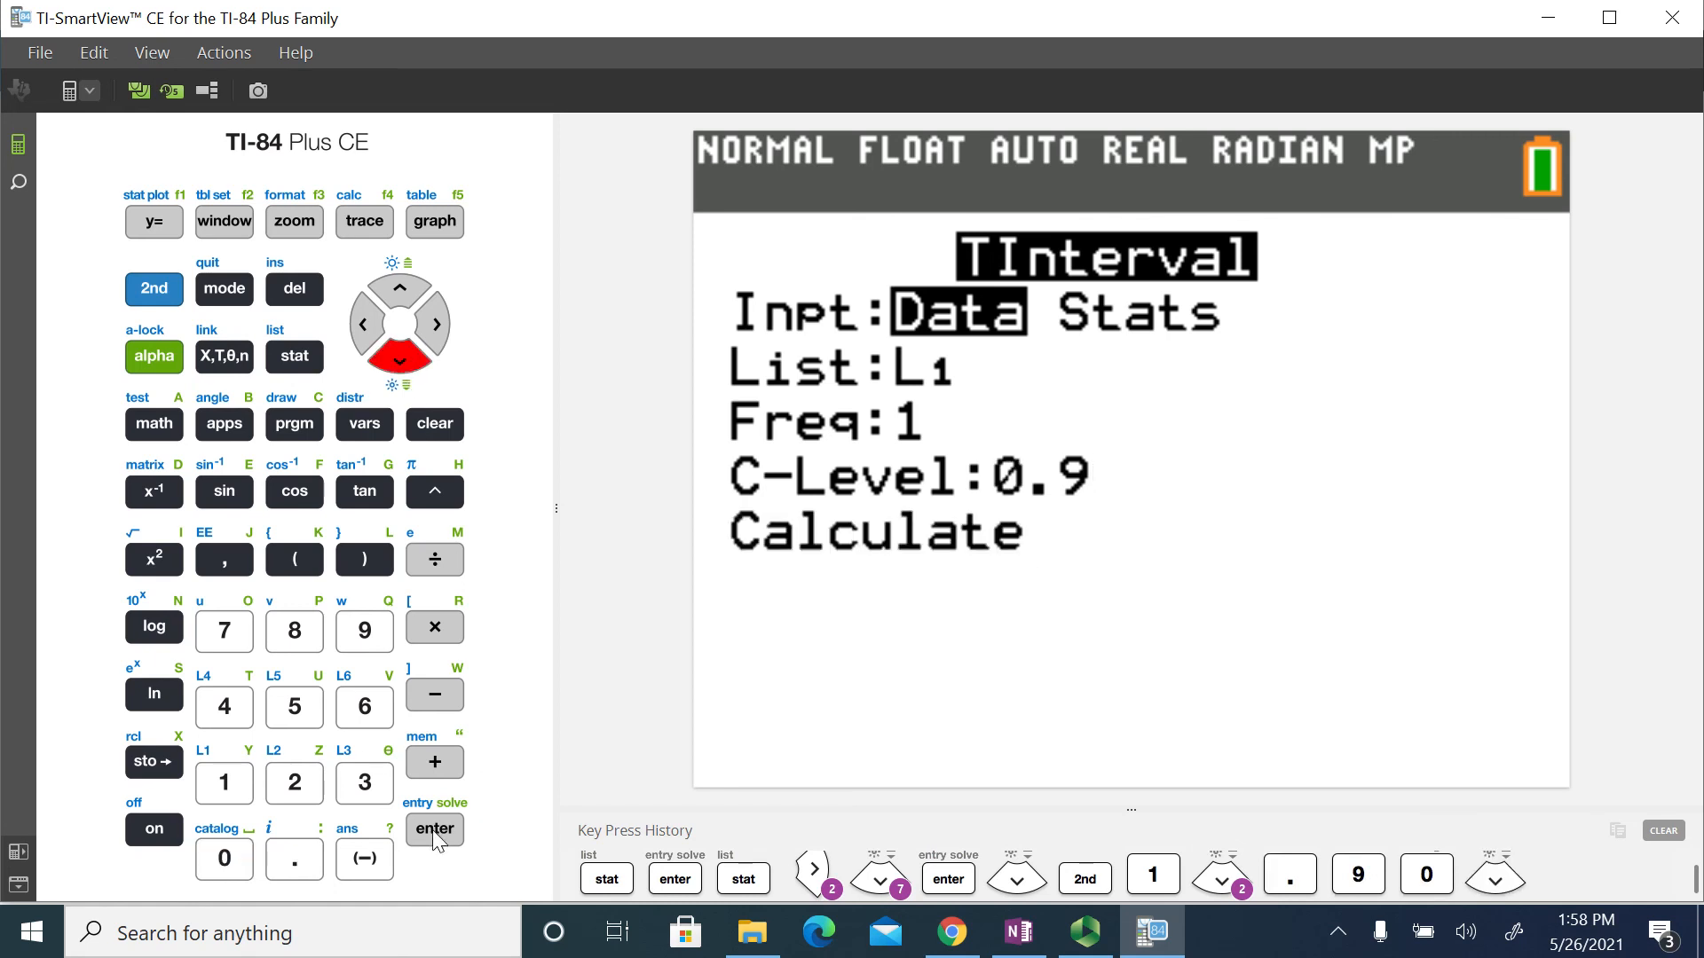
# Run Calculate to get interval (67.854, 74.396), x̄=71.125, Sx=4.8825491, n=8
pyautogui.click(434, 829)
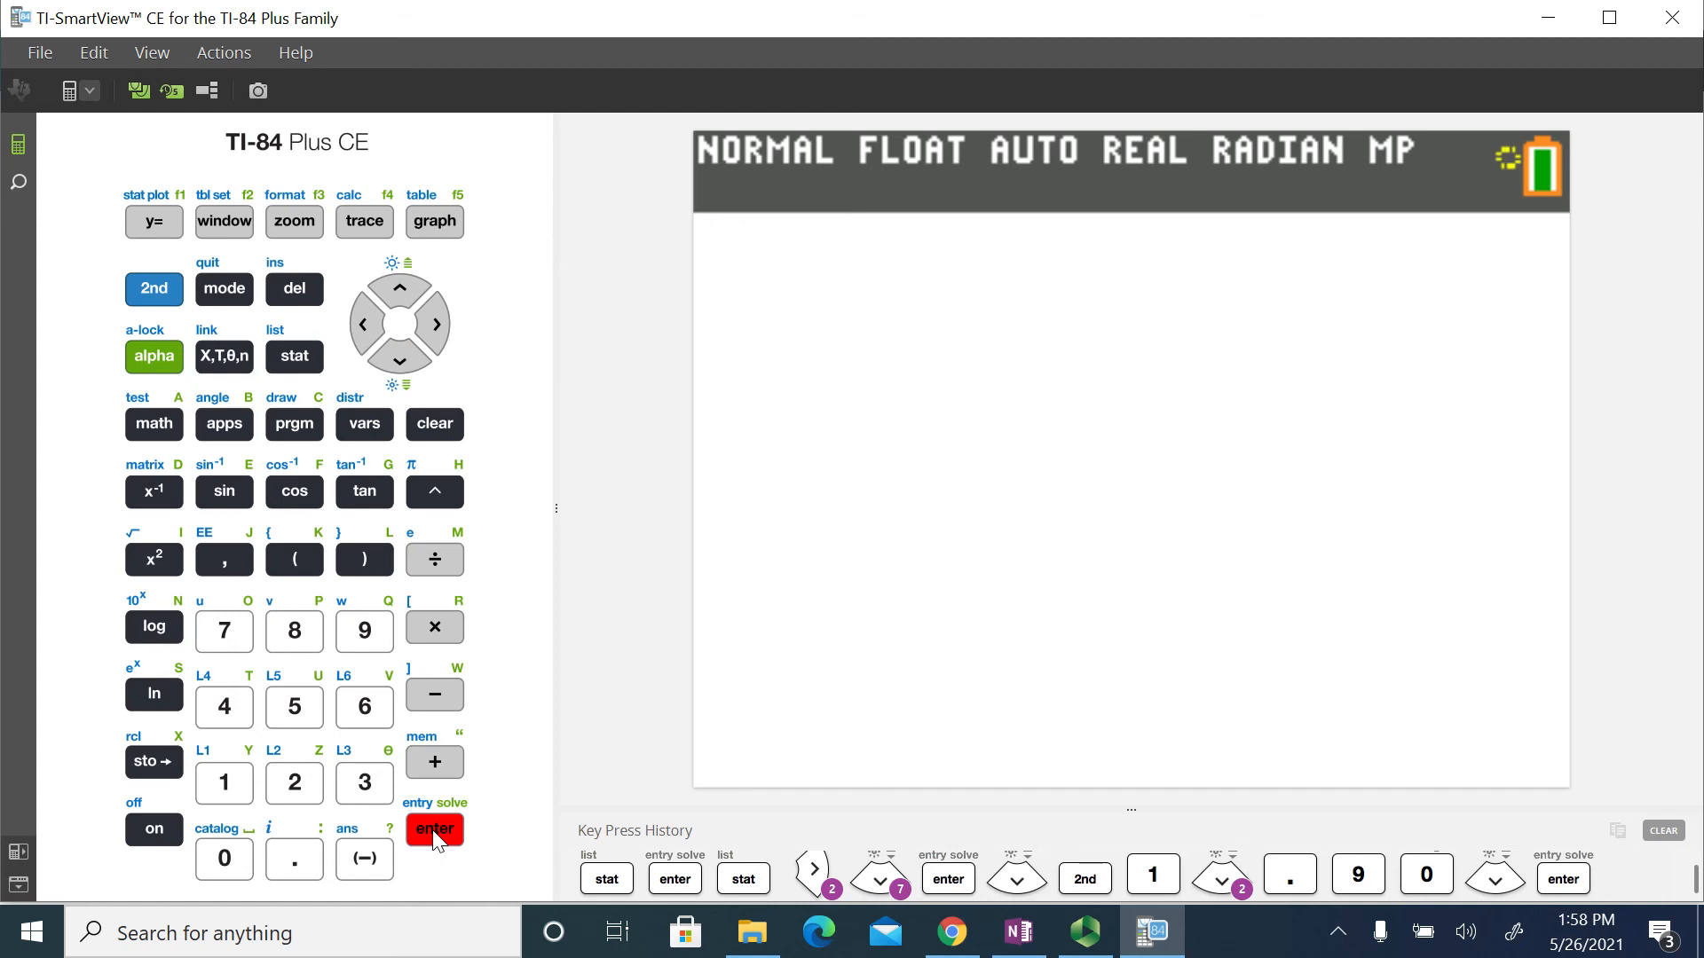
pyautogui.click(434, 828)
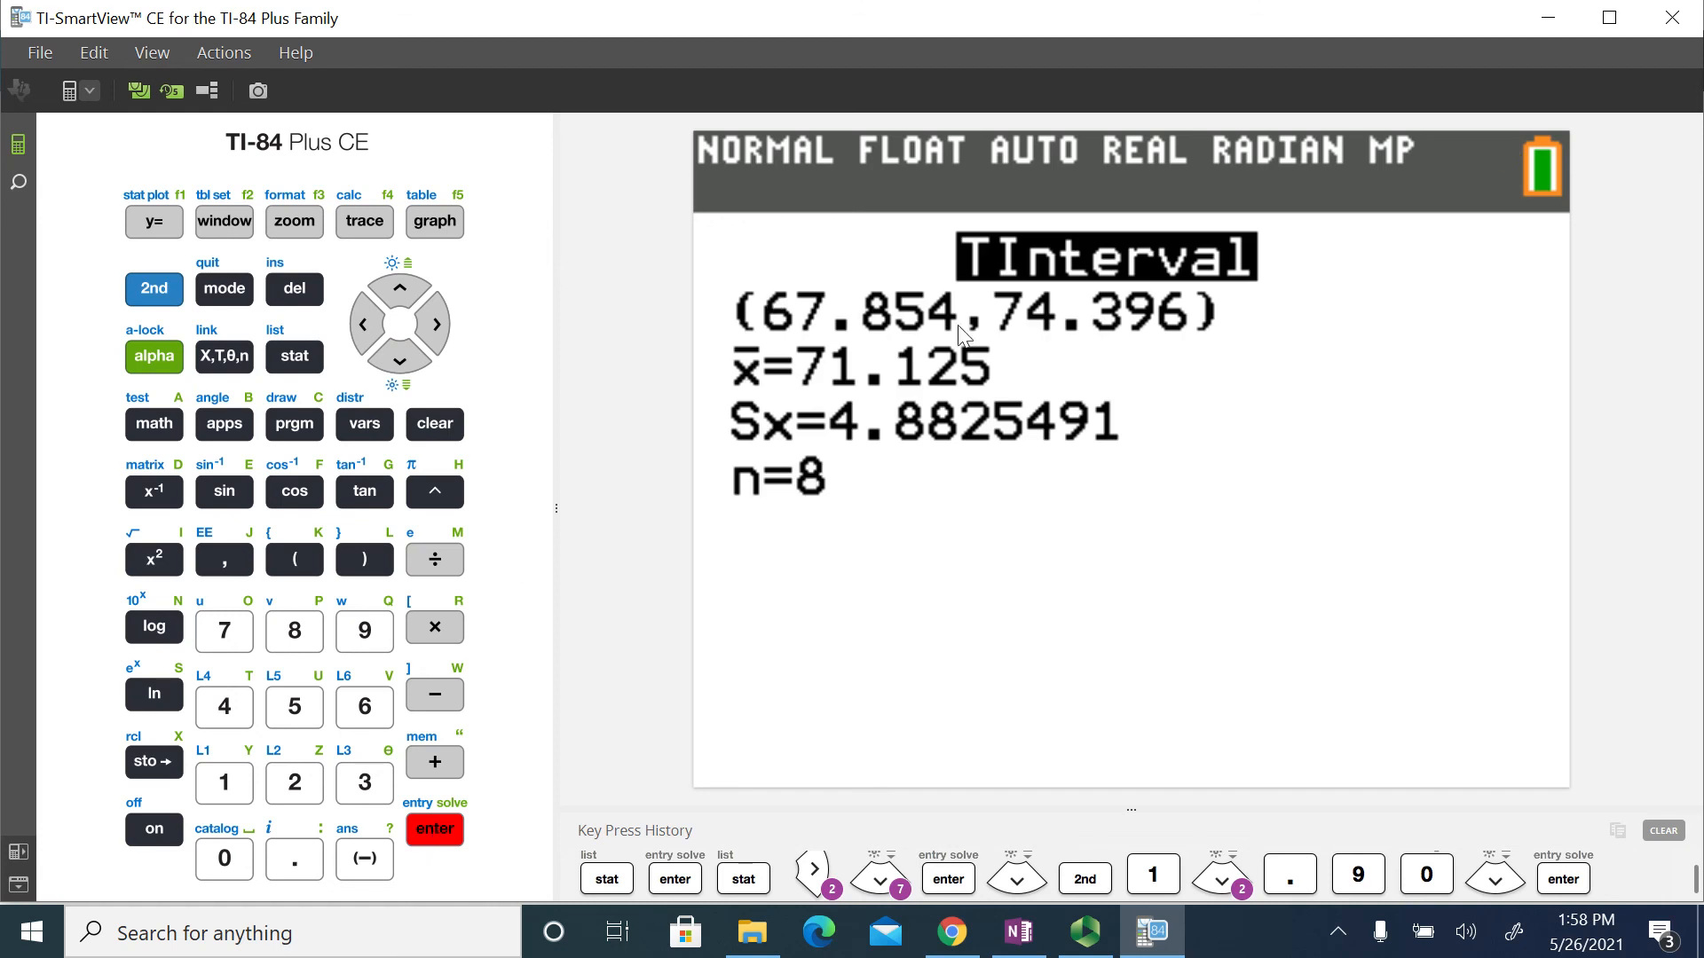
pyautogui.moveTo(1074, 320)
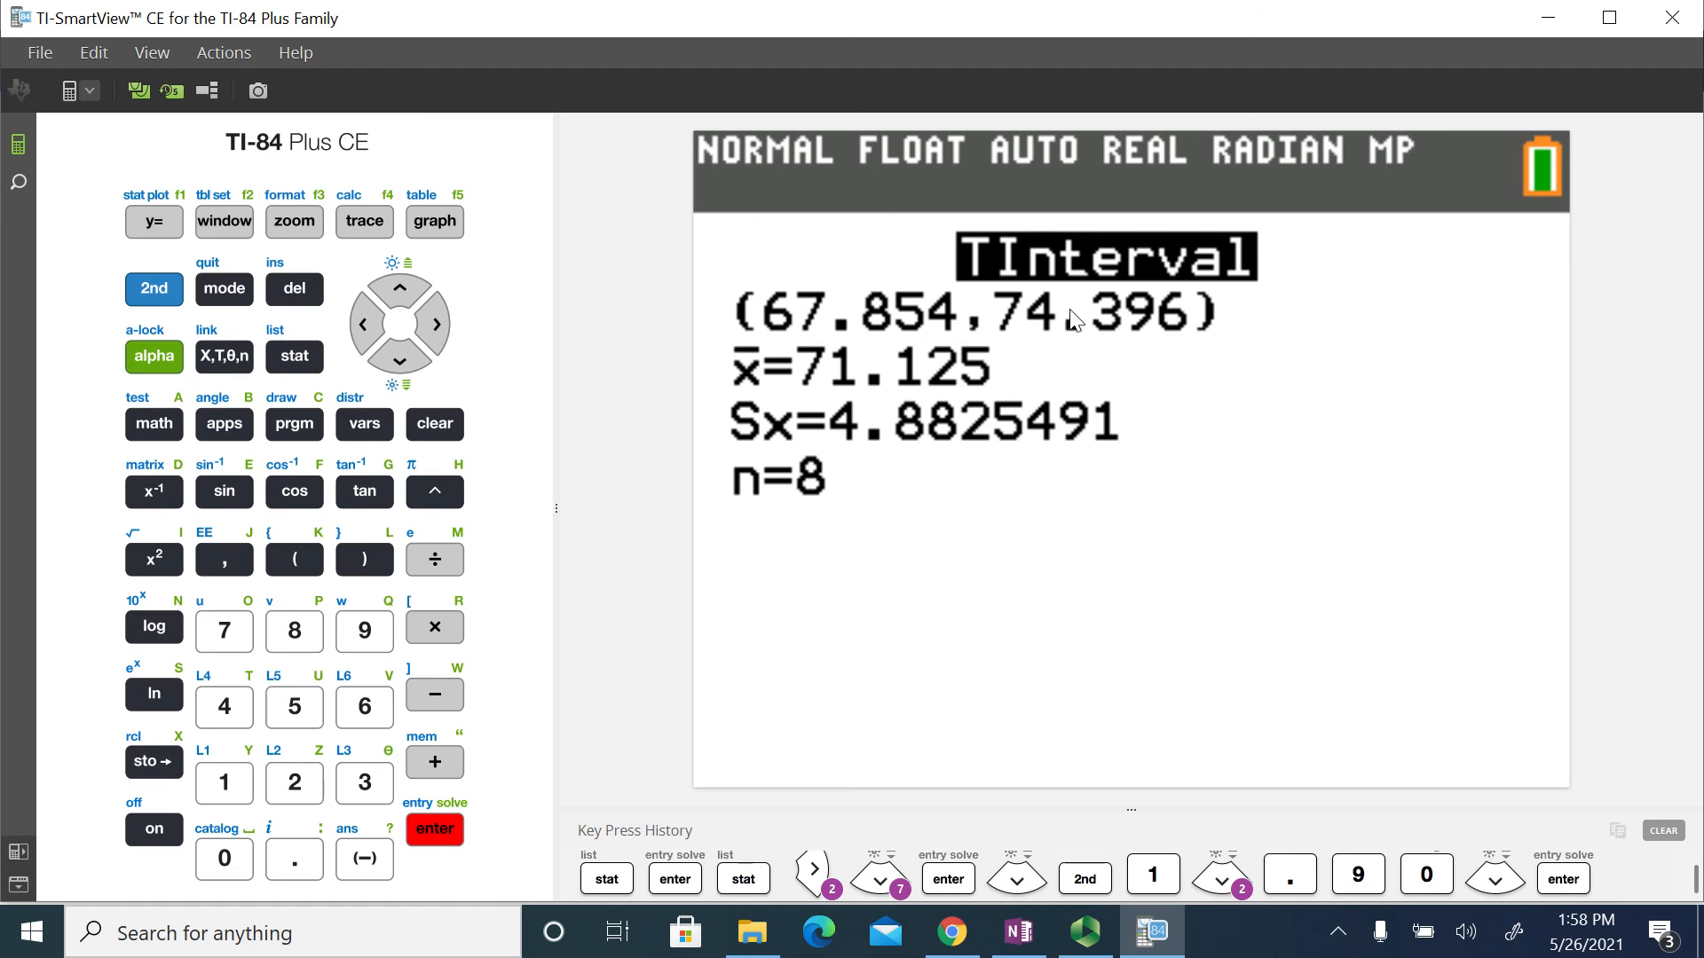
pyautogui.click(432, 829)
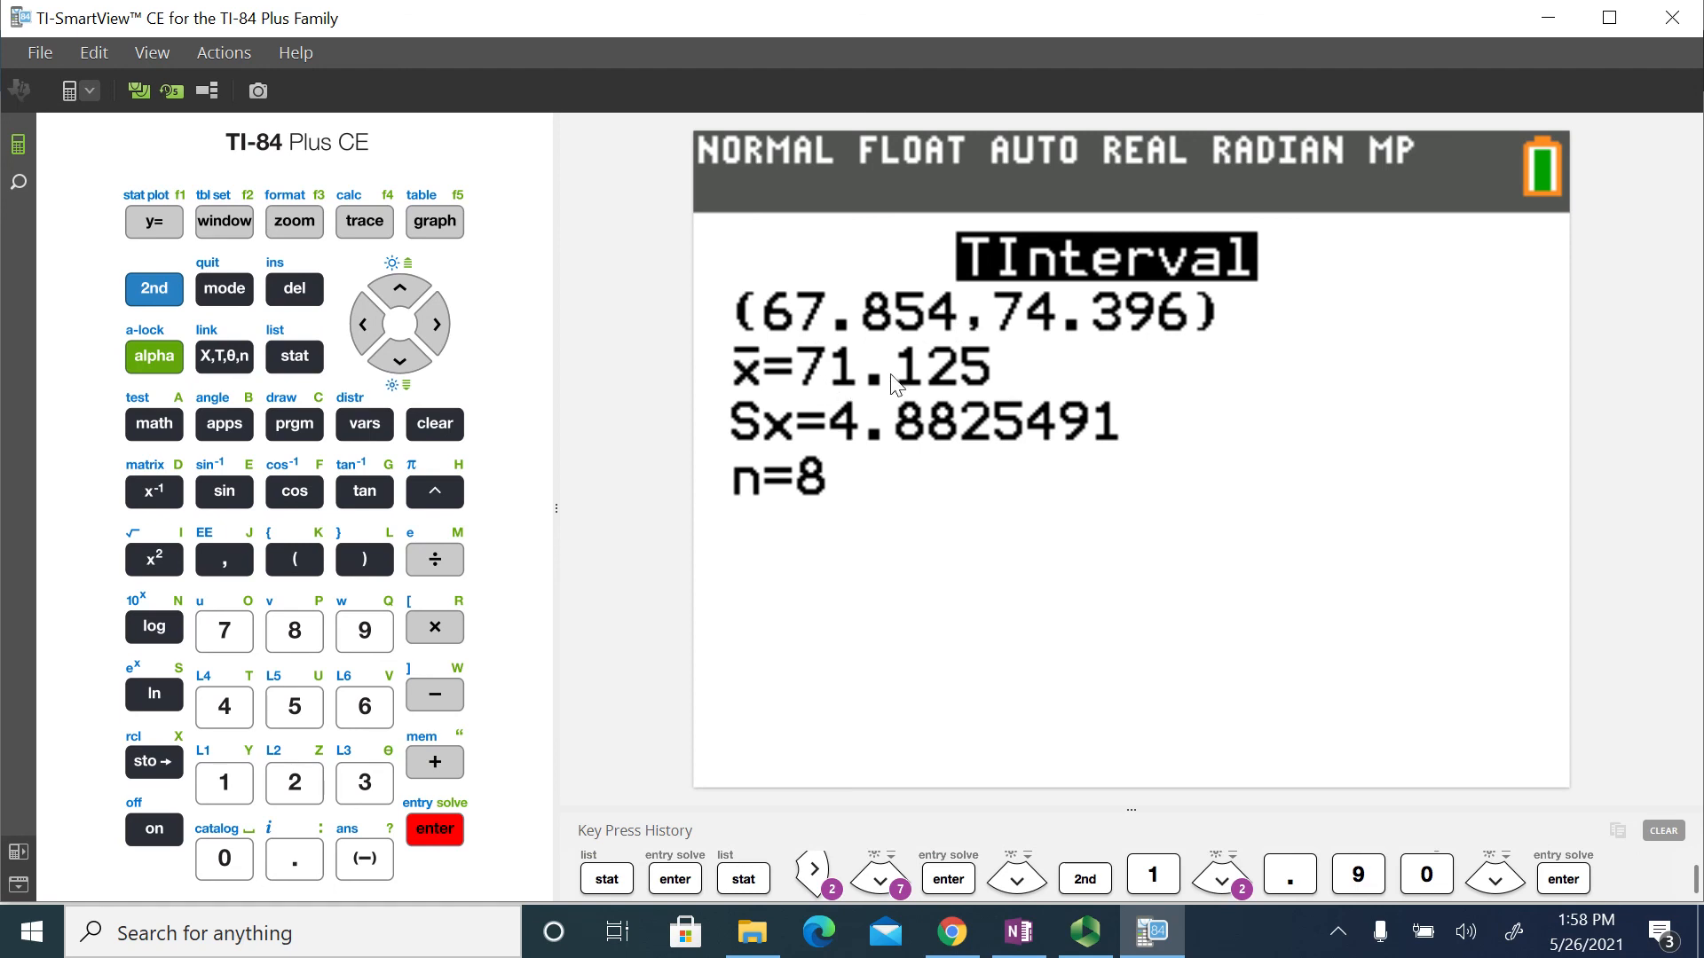
pyautogui.moveTo(900, 479)
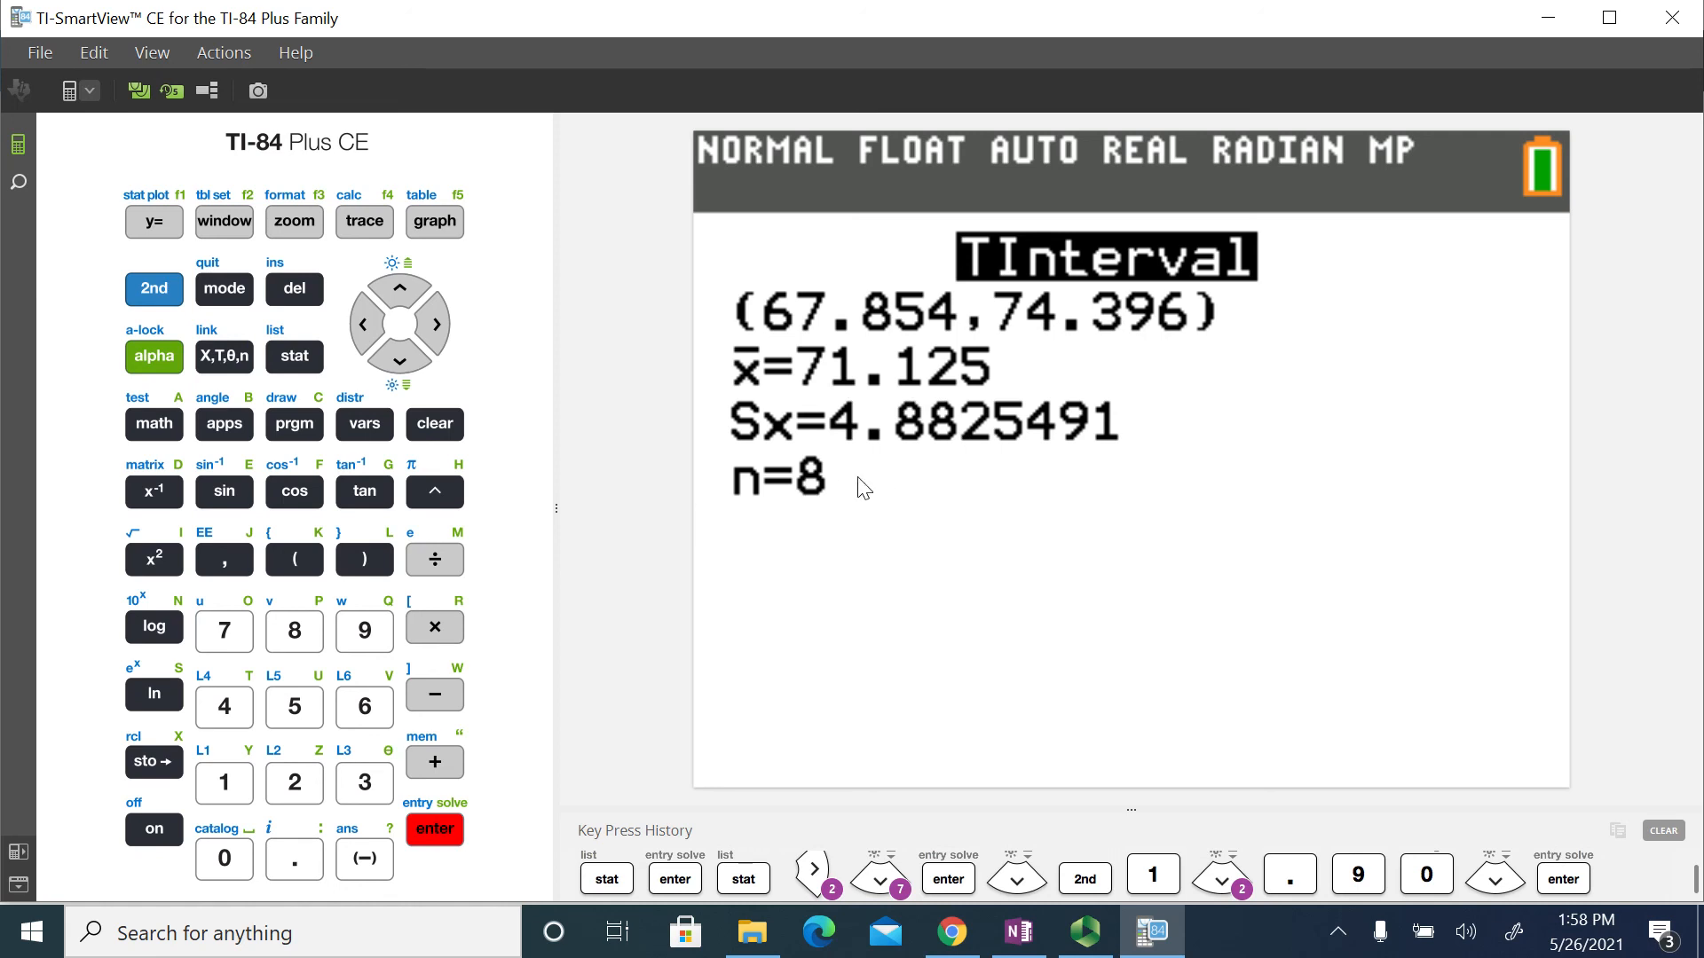
pyautogui.click(434, 828)
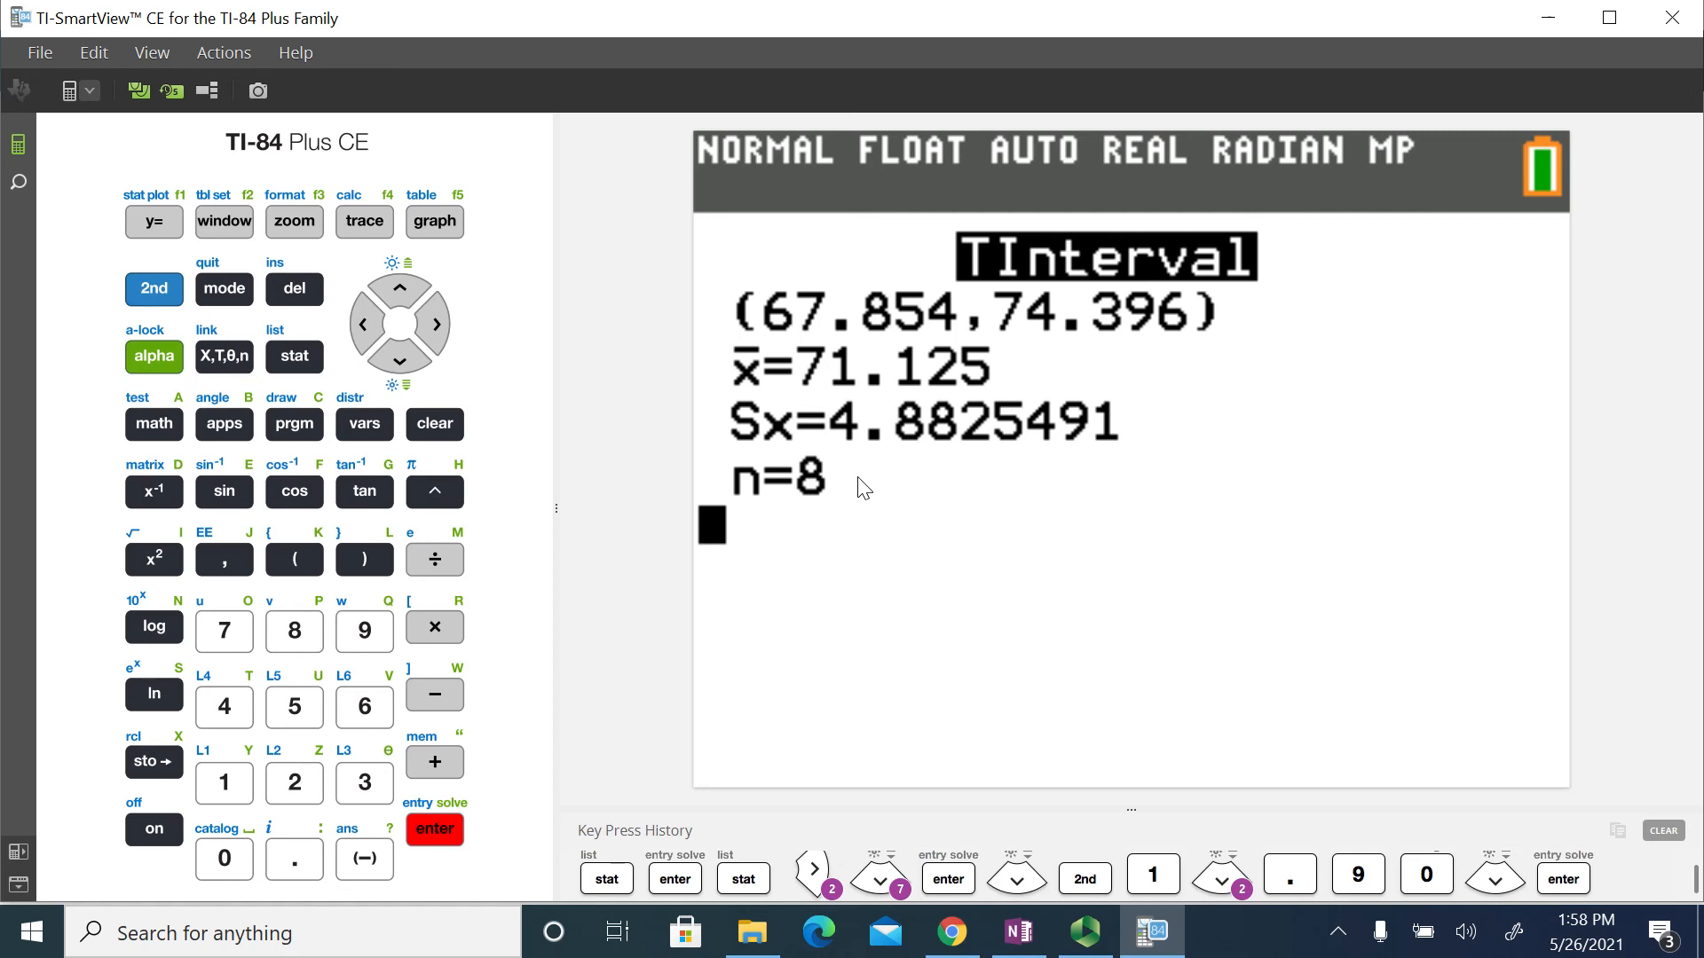